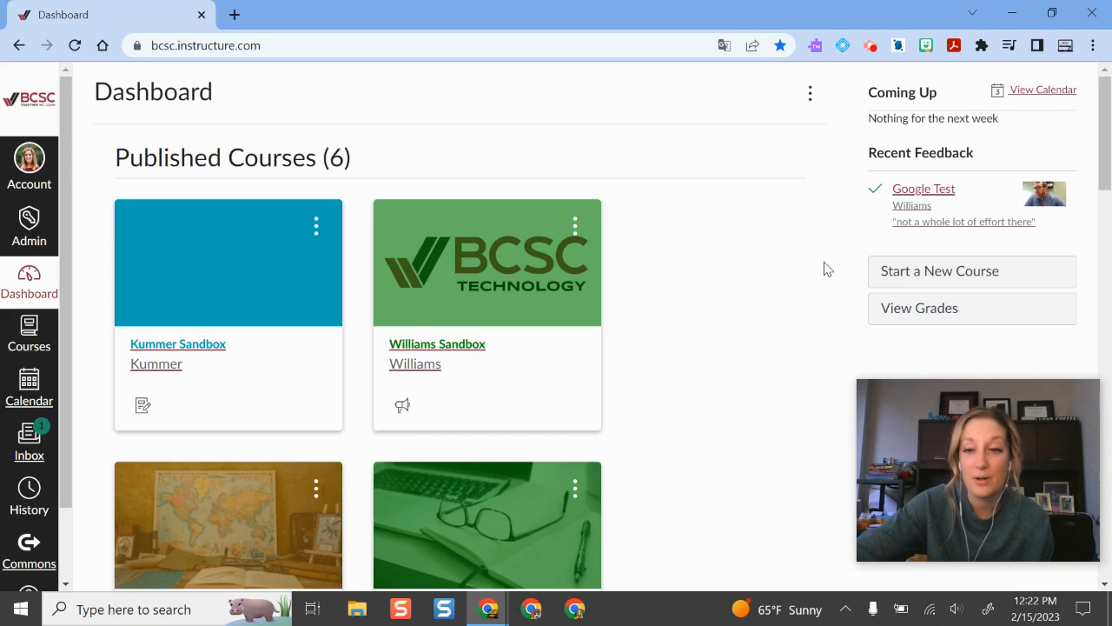
mouse_move(778, 347)
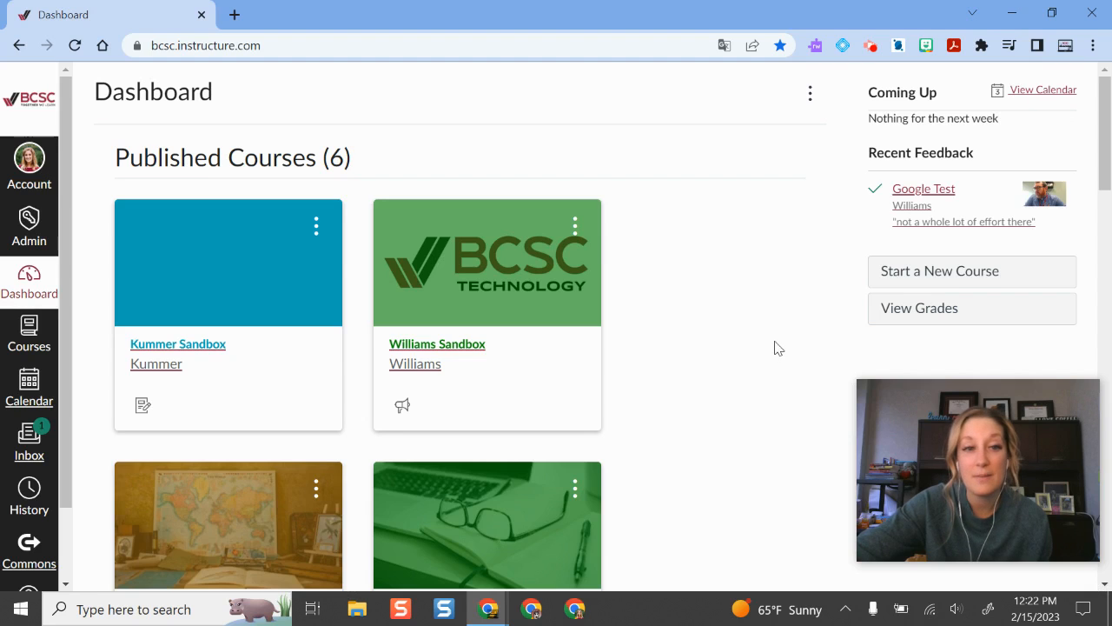
Open the Sample World History Training Course from the dashboard and start Student View
scroll("down", 3)
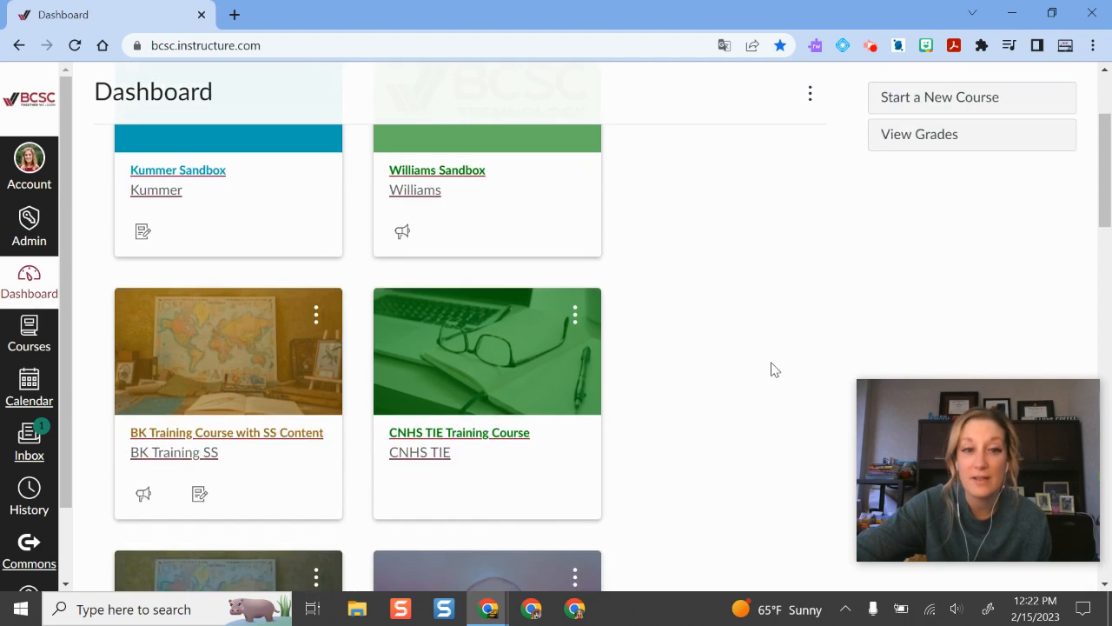
scroll("down", 3)
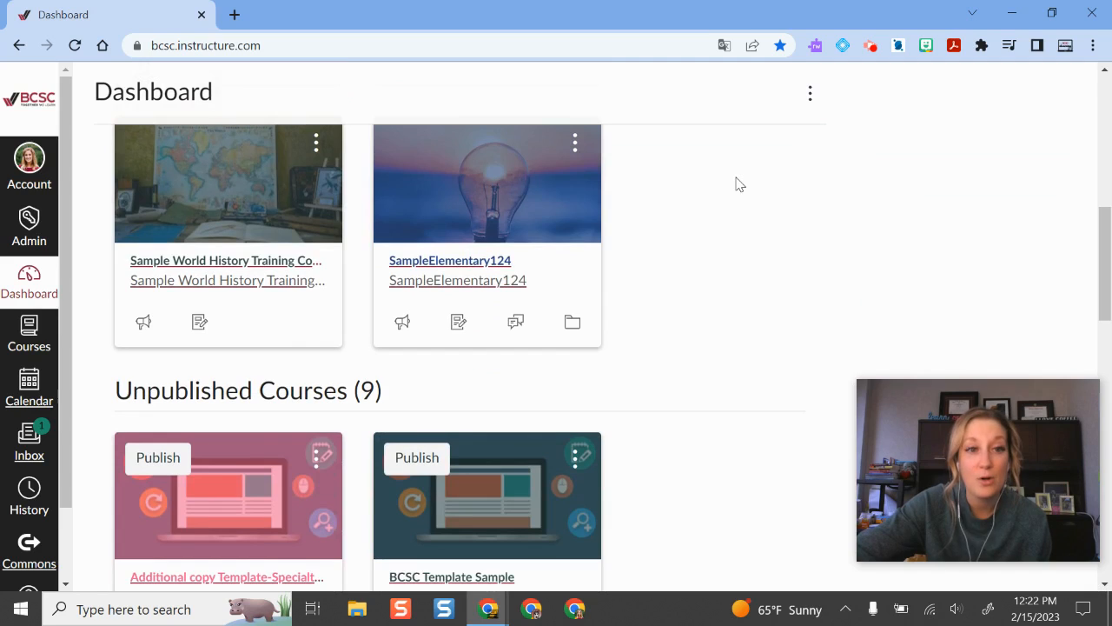
scroll("up", 3)
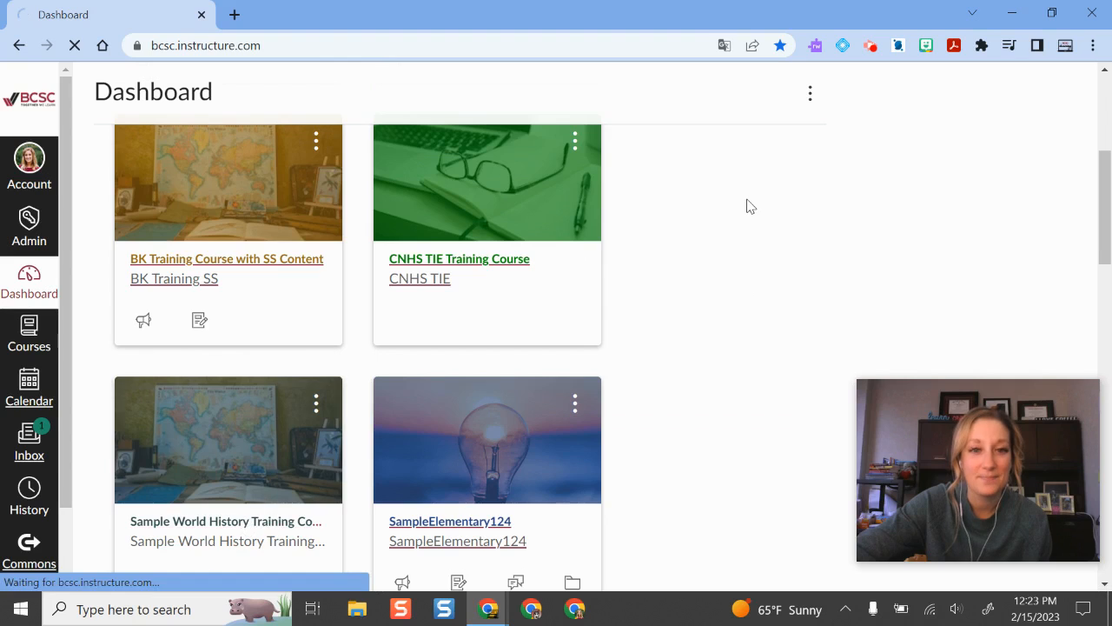
left_click(226, 521)
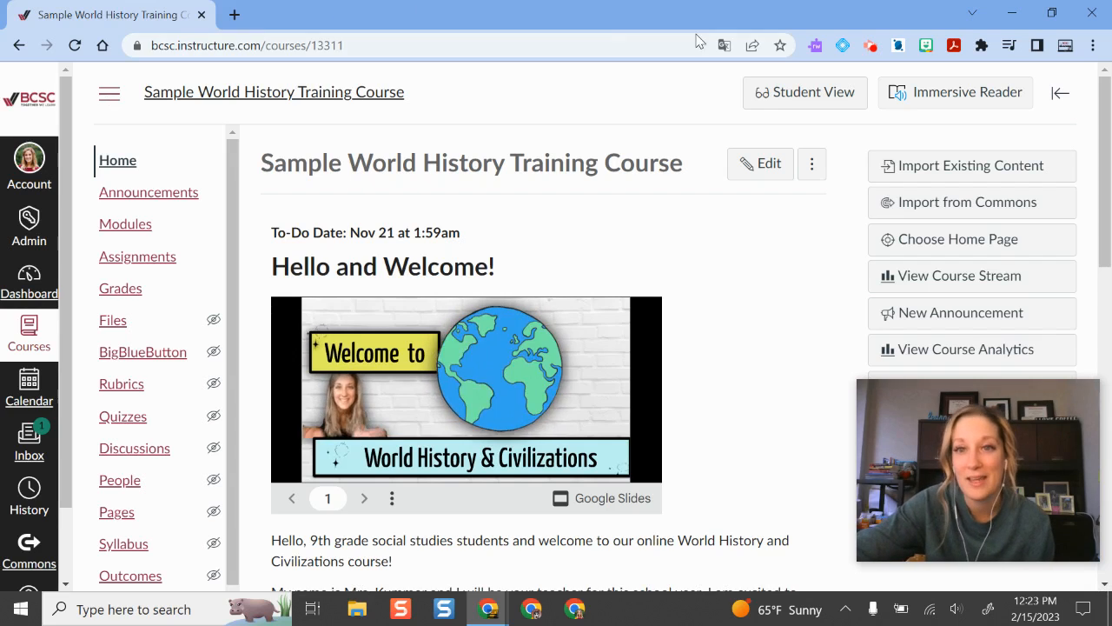
mouse_move(805, 92)
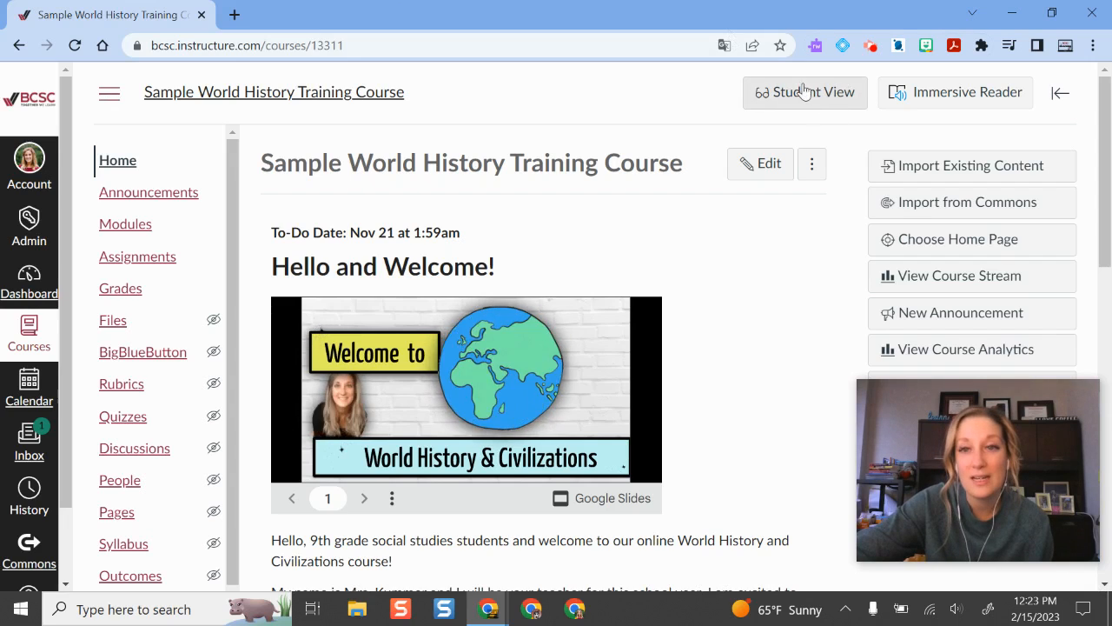
left_click(805, 92)
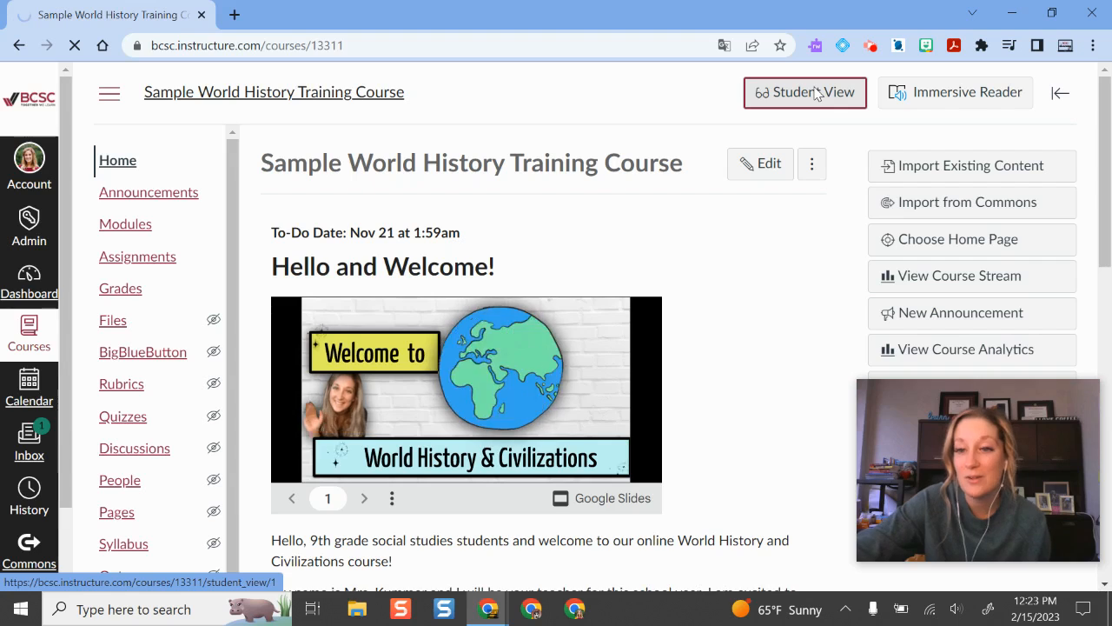
As the test student, view the Grades page, then return to the course Home page
left_click(805, 92)
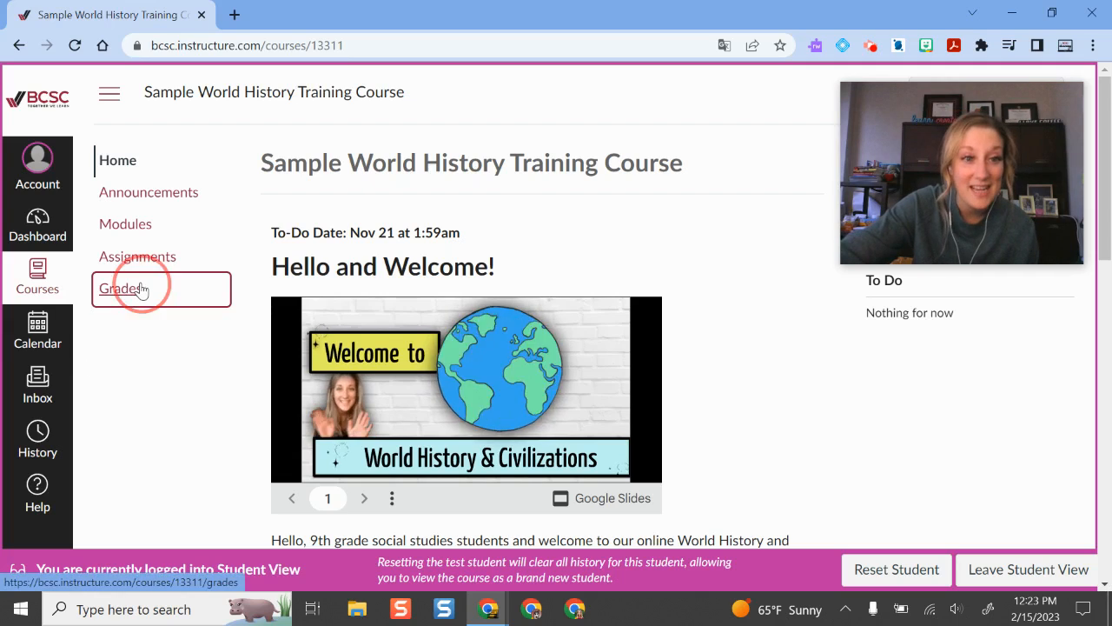
left_click(120, 289)
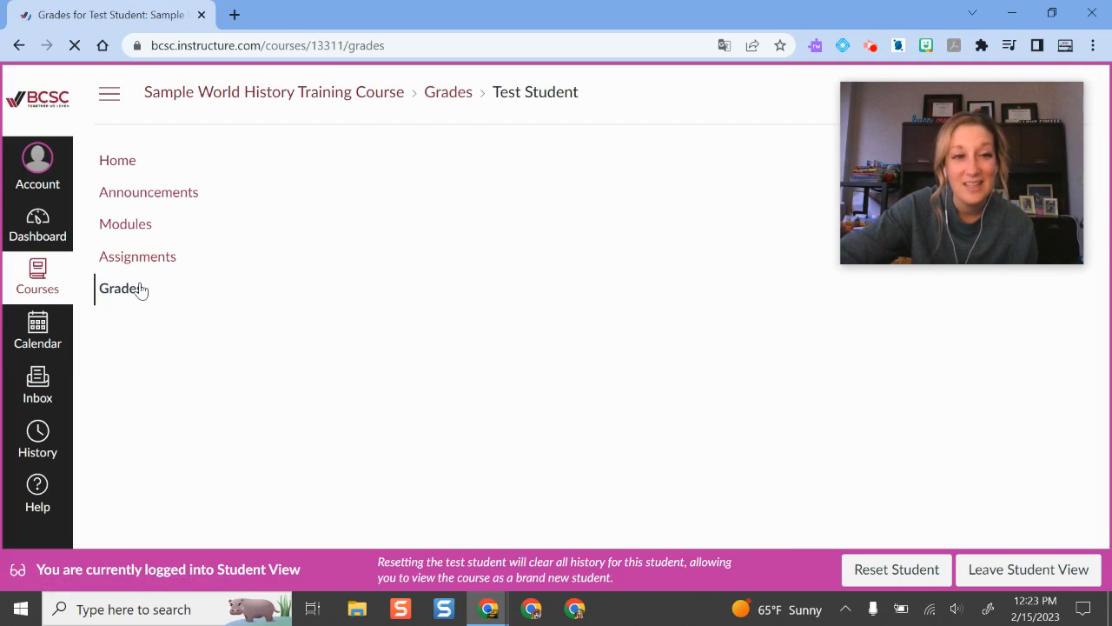
left_click(120, 288)
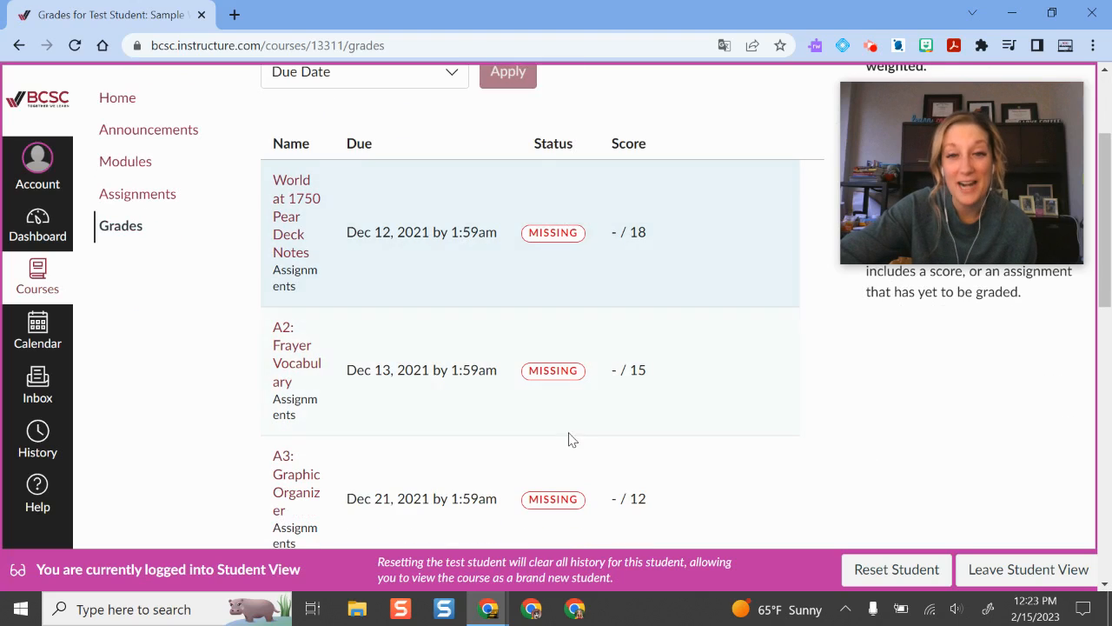
mouse_move(756, 401)
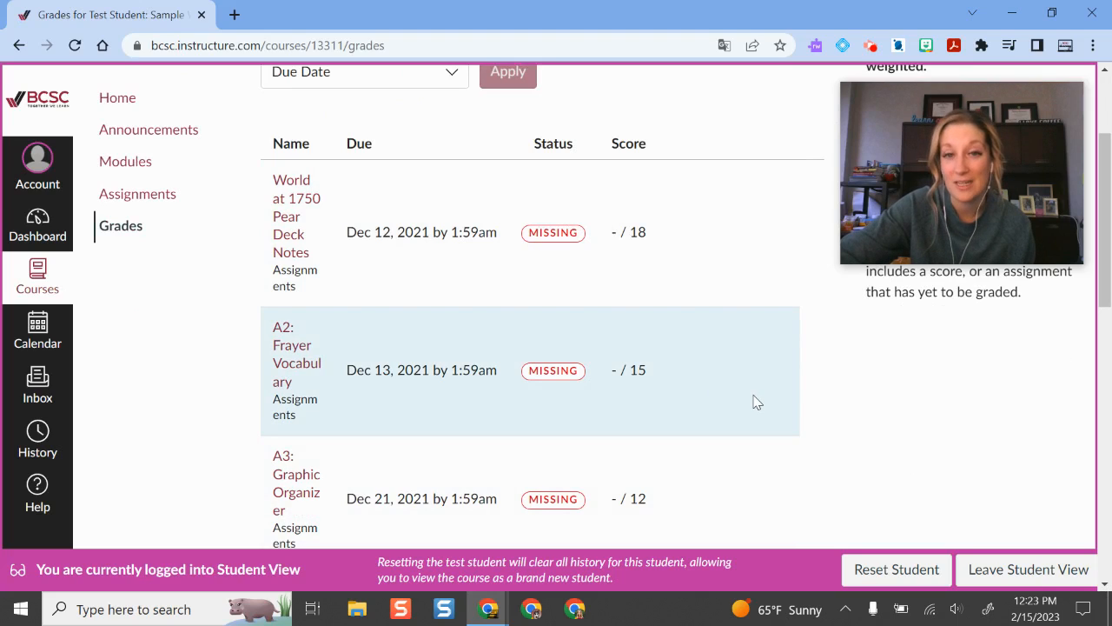
scroll("up", 3)
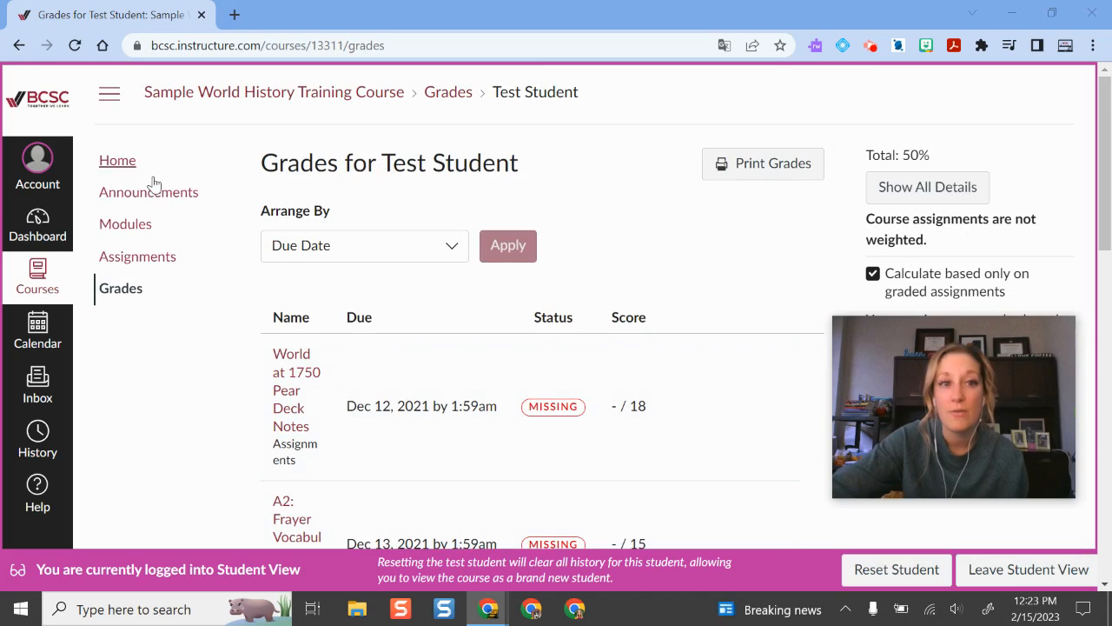
left_click(118, 160)
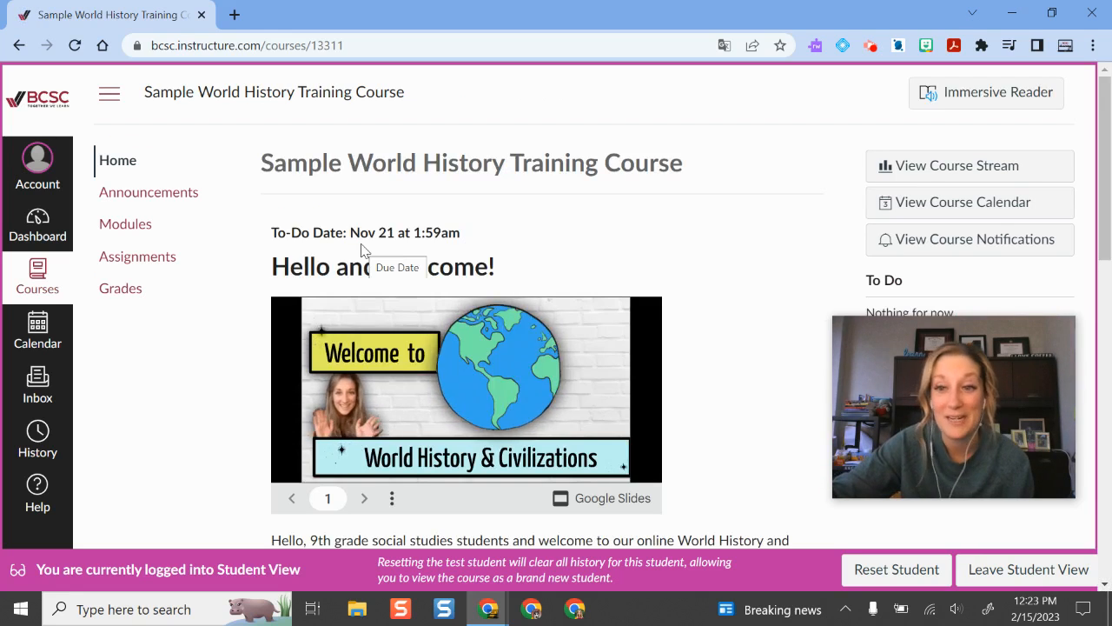
mouse_move(295, 438)
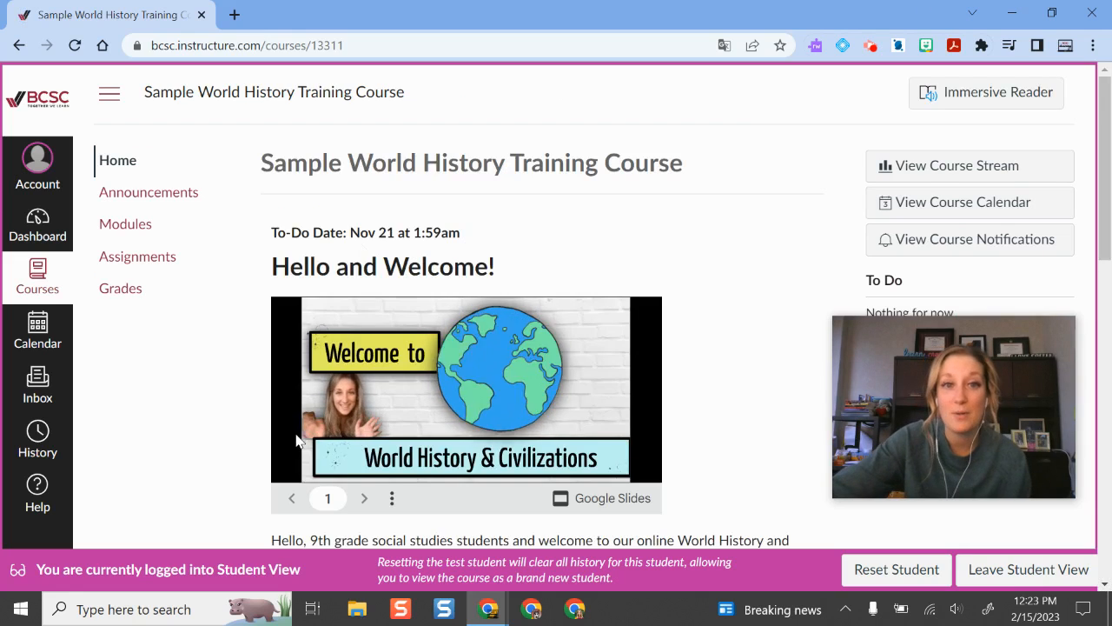
mouse_move(841, 208)
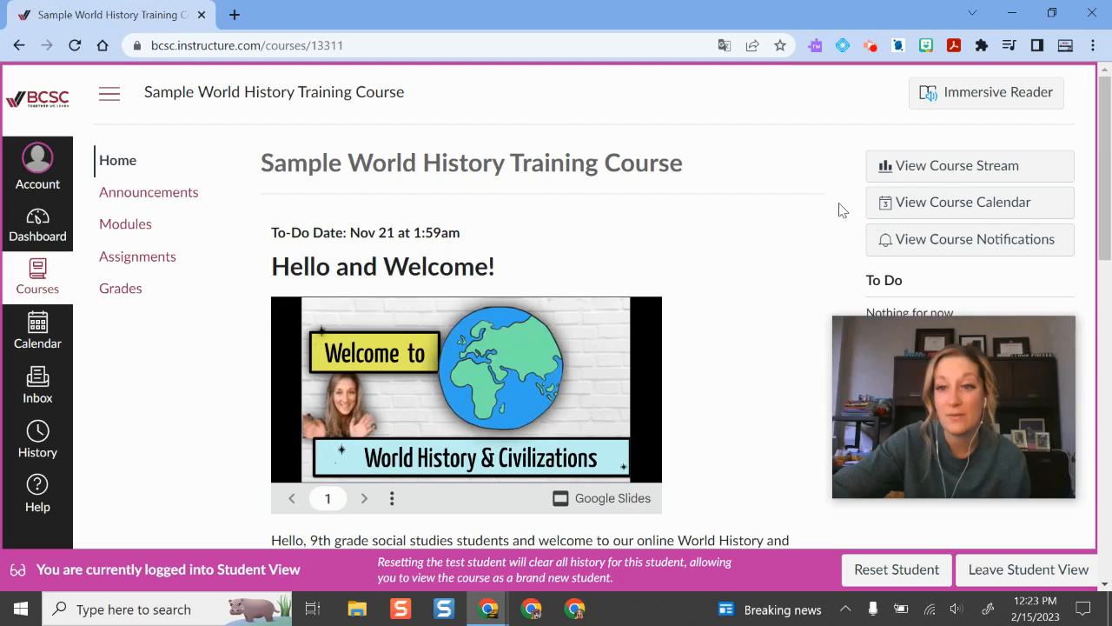
mouse_move(827, 192)
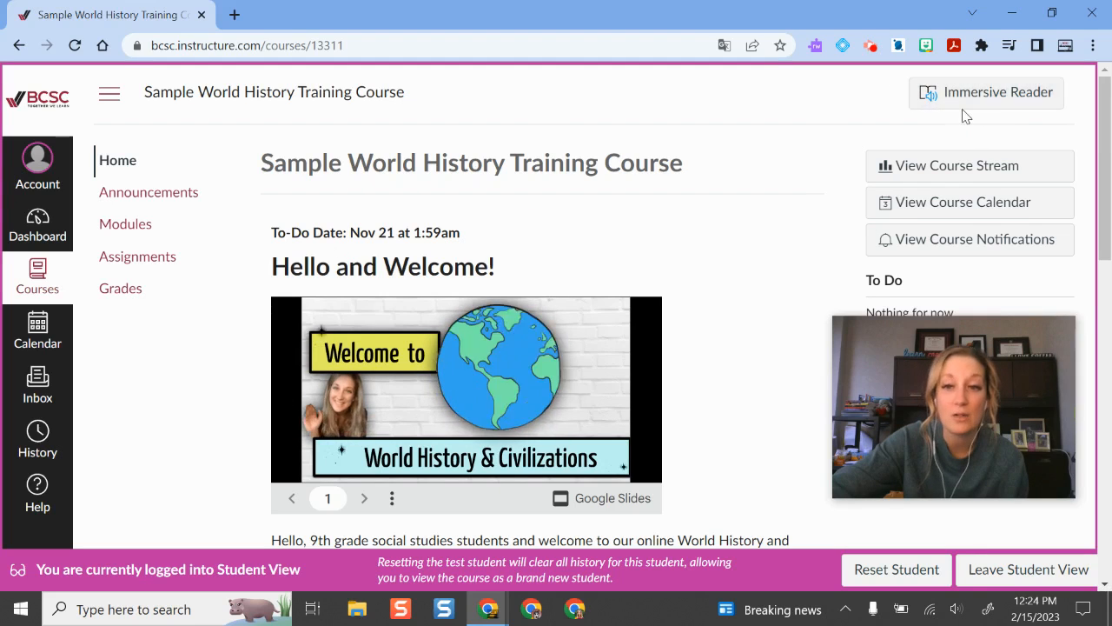
Launch Immersive Reader on the homepage content, play the read-aloud and pause it
left_click(1028, 570)
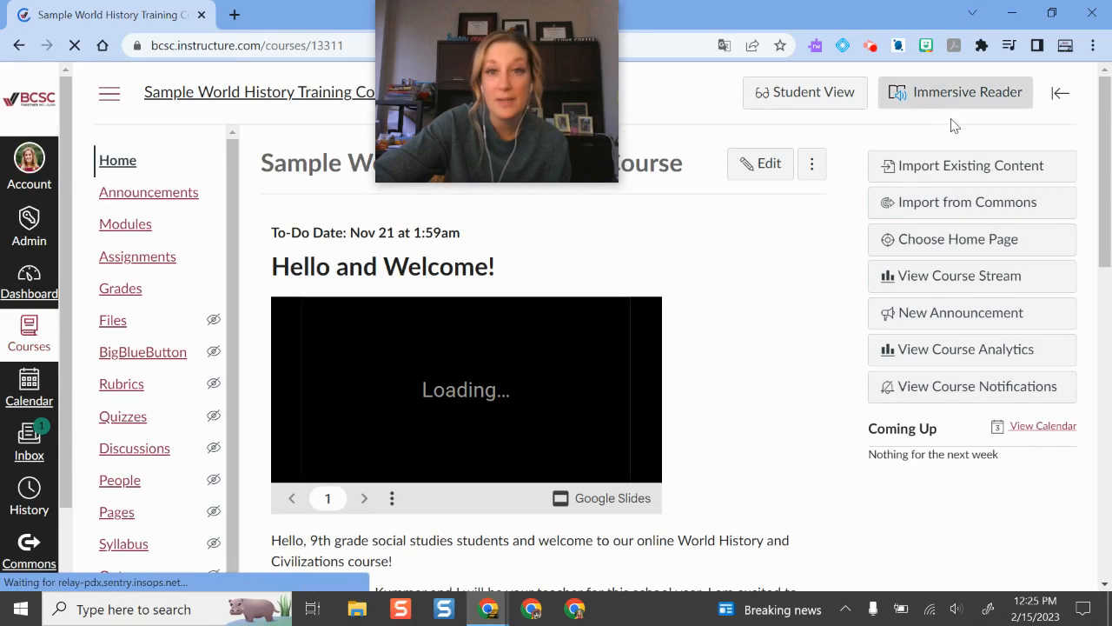
left_click(955, 92)
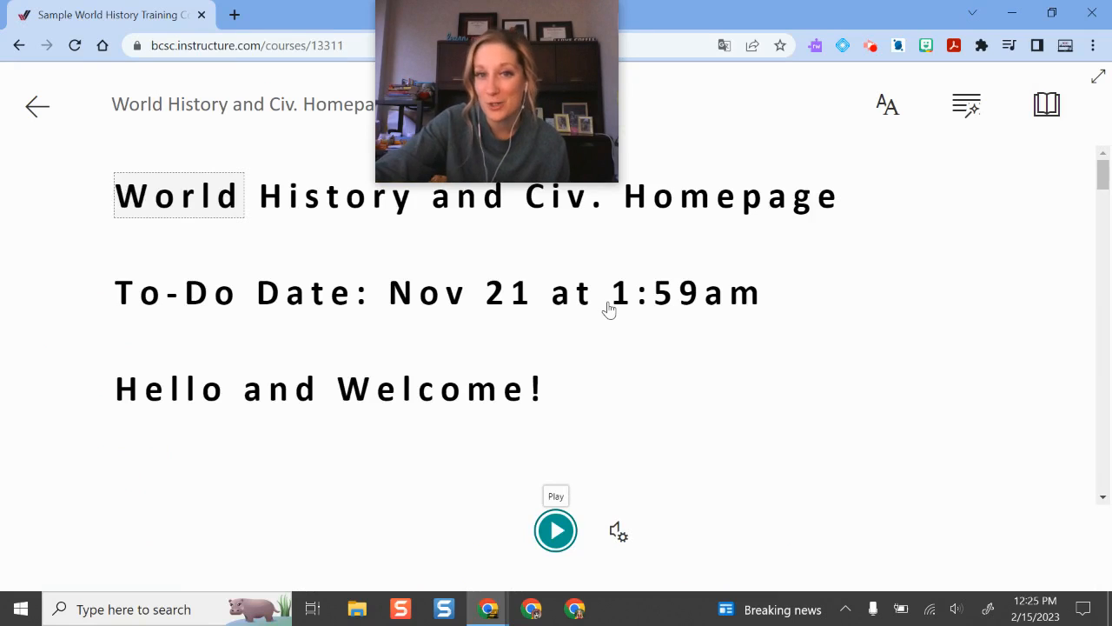
mouse_move(606, 311)
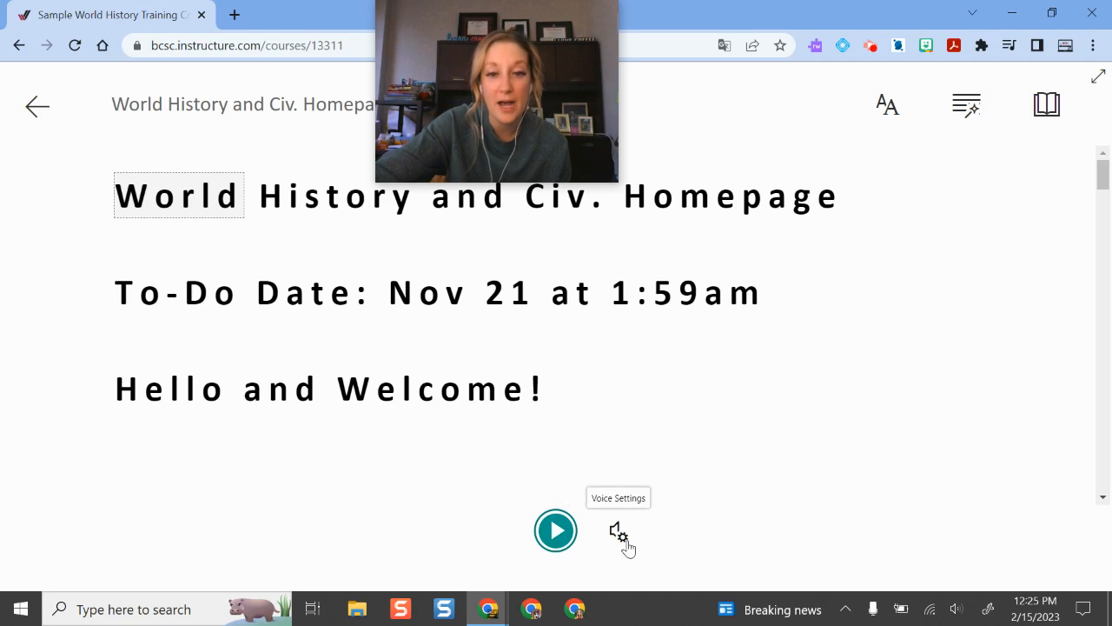
mouse_move(564, 490)
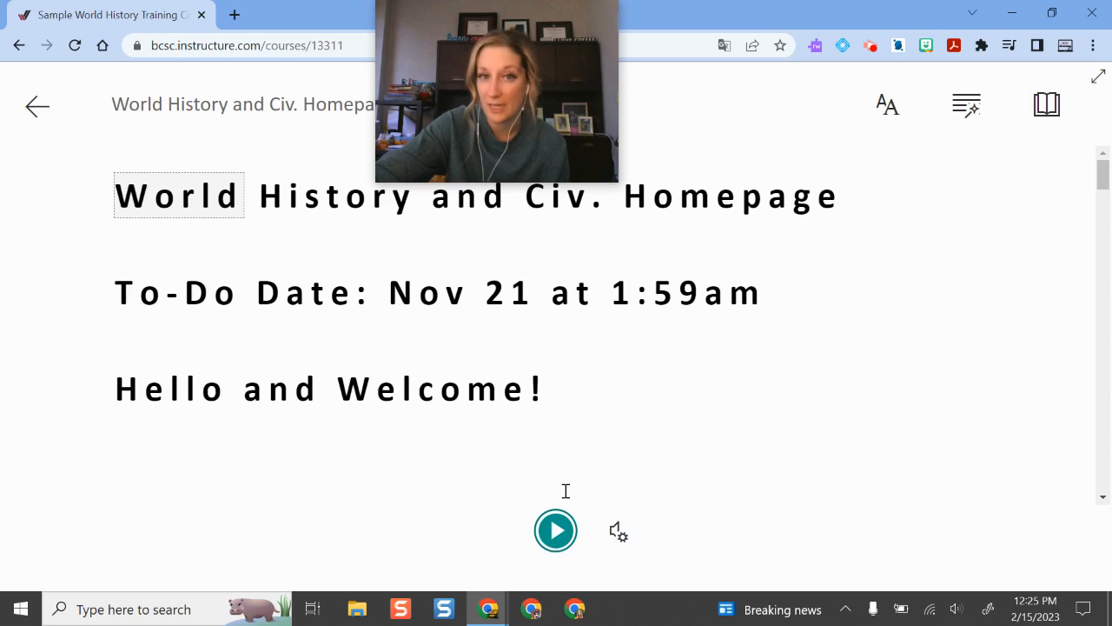
mouse_move(556, 530)
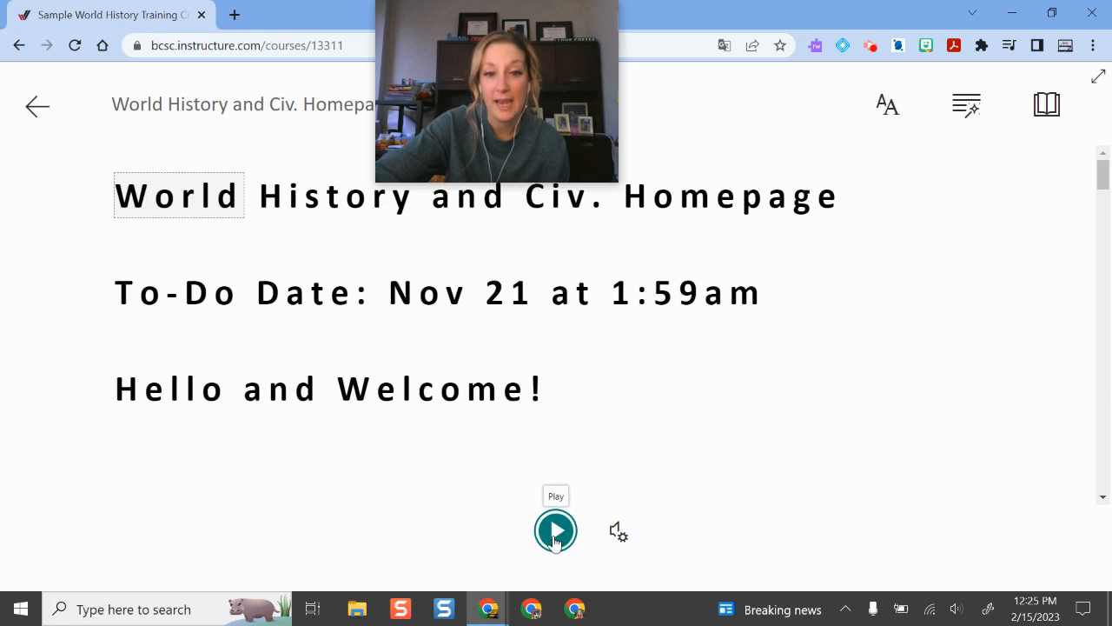
left_click(556, 530)
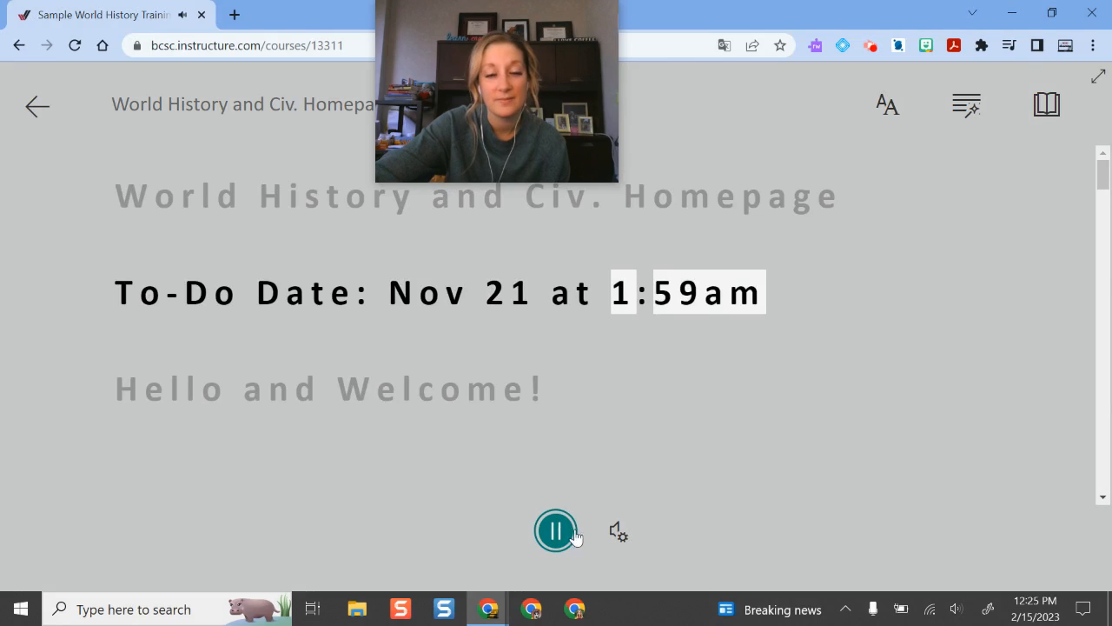
scroll("down", 3)
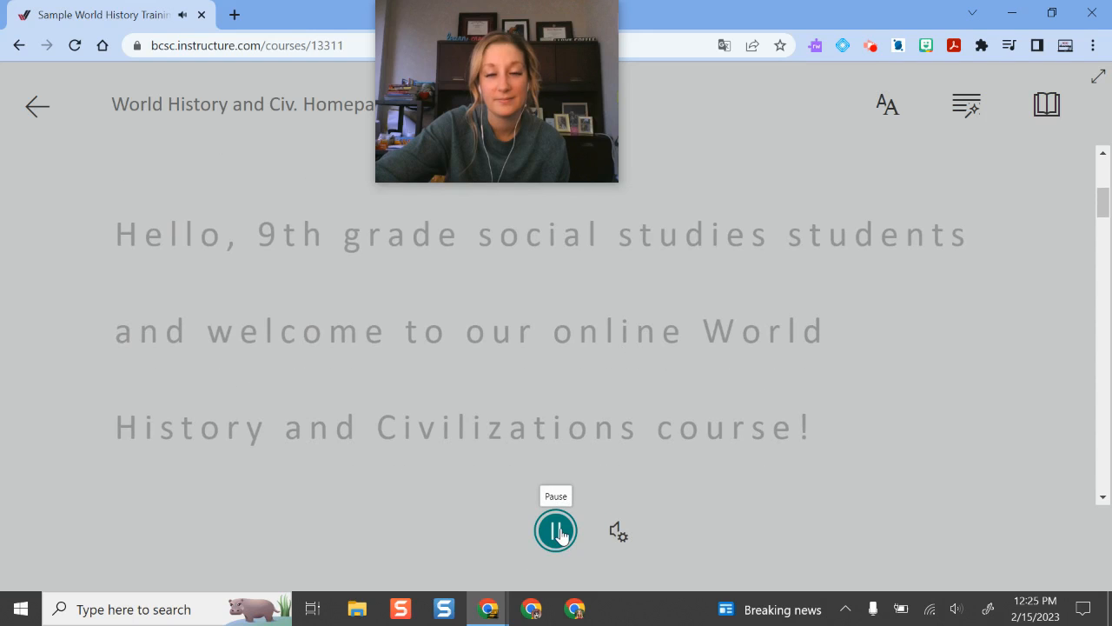
left_click(556, 531)
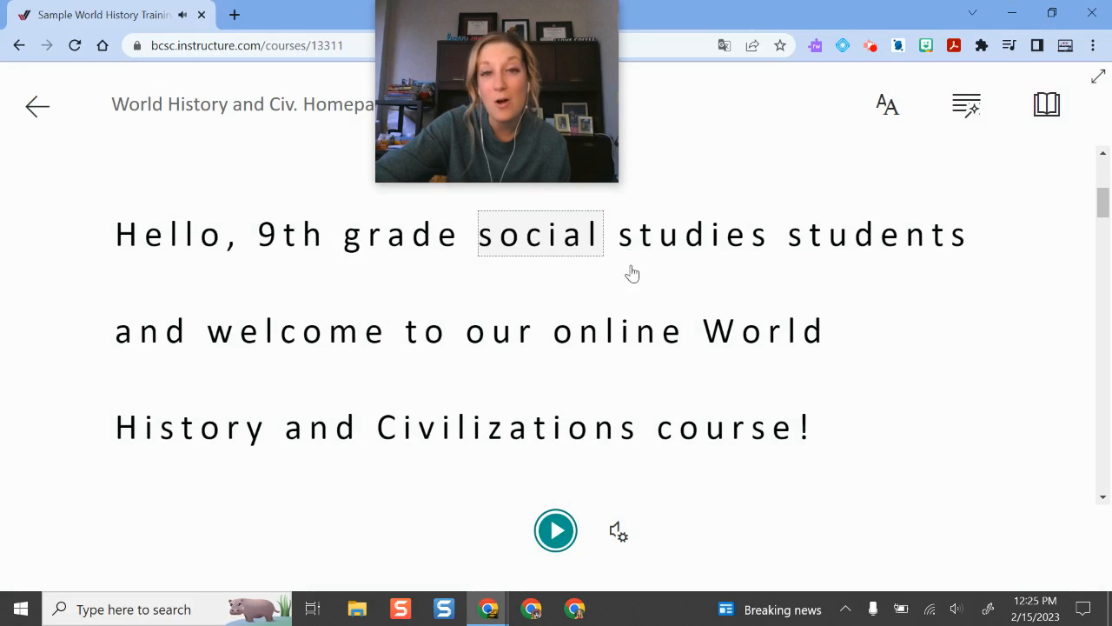
scroll("down", 3)
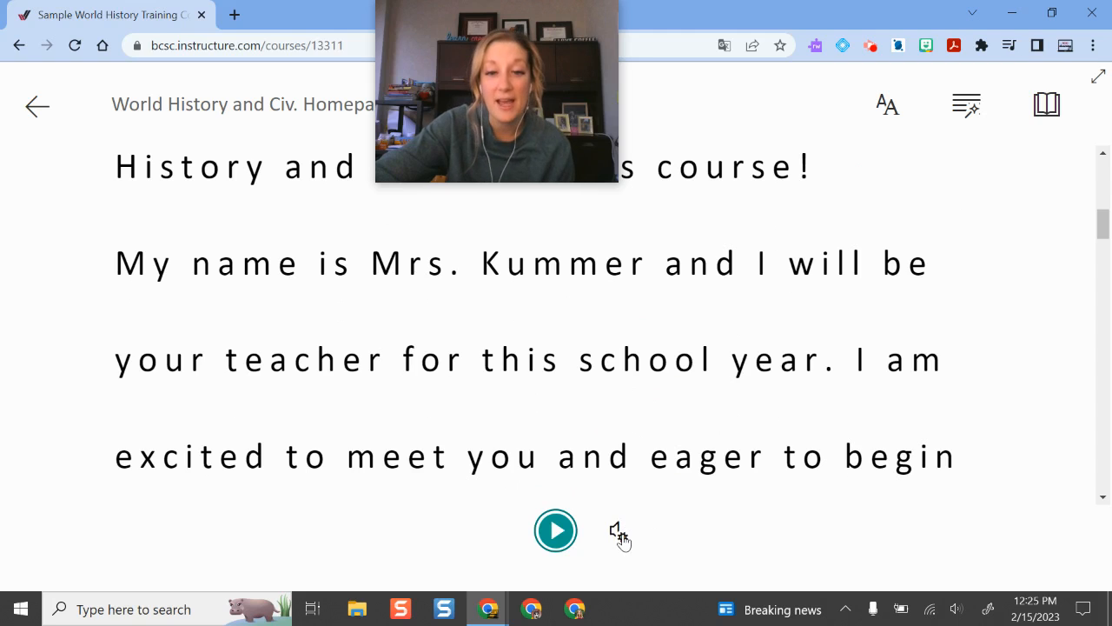
Review the Voice Speed and Voice Selection settings of the read-aloud
left_click(619, 530)
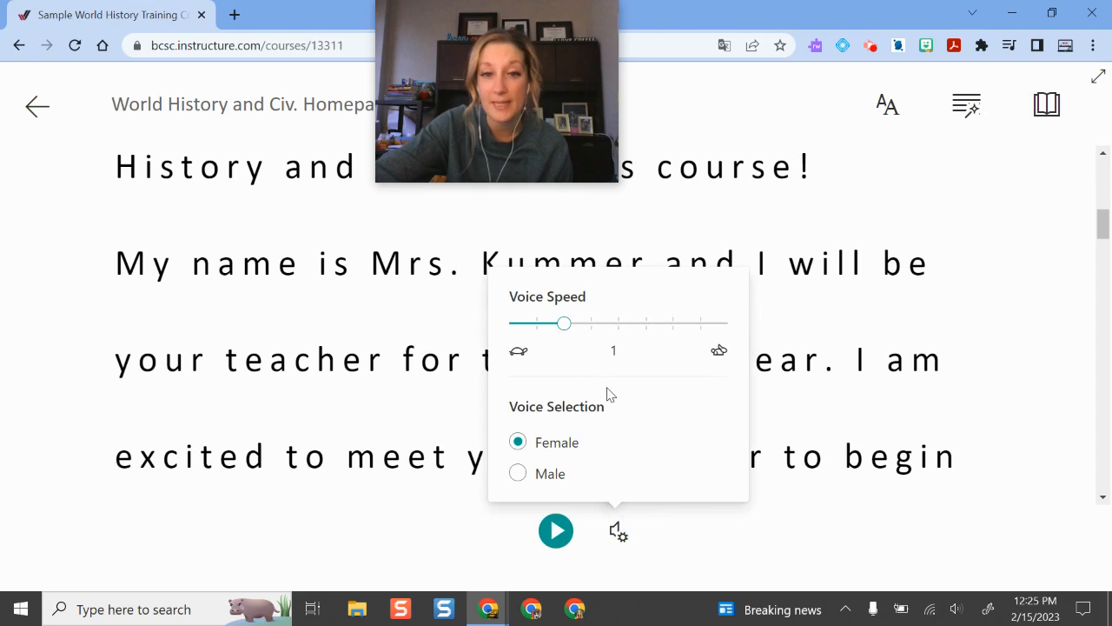
mouse_move(774, 524)
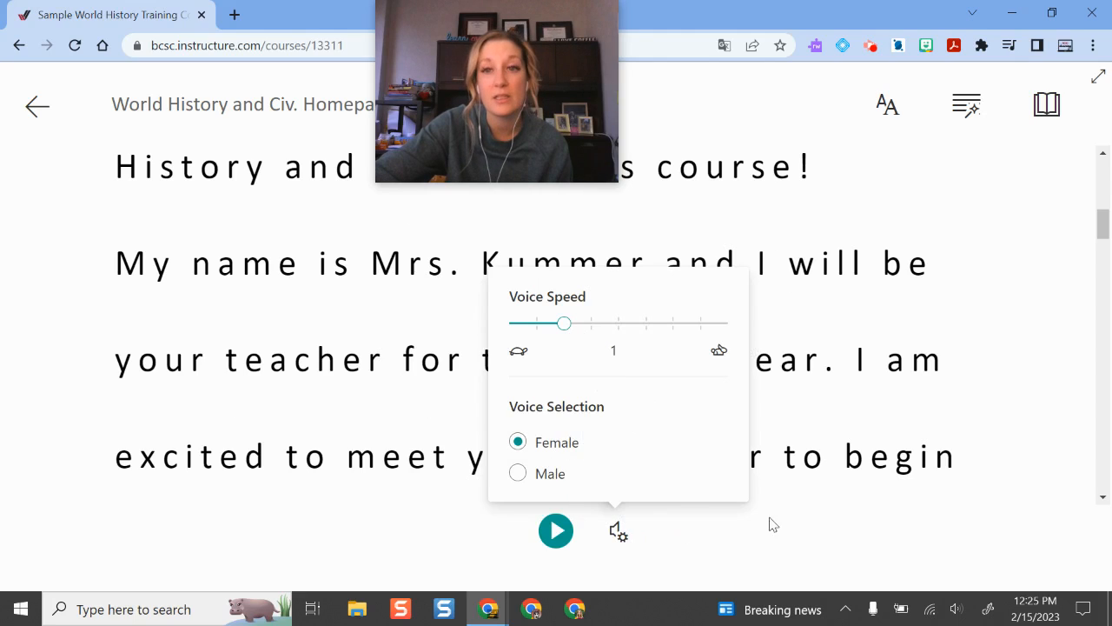
left_click(887, 105)
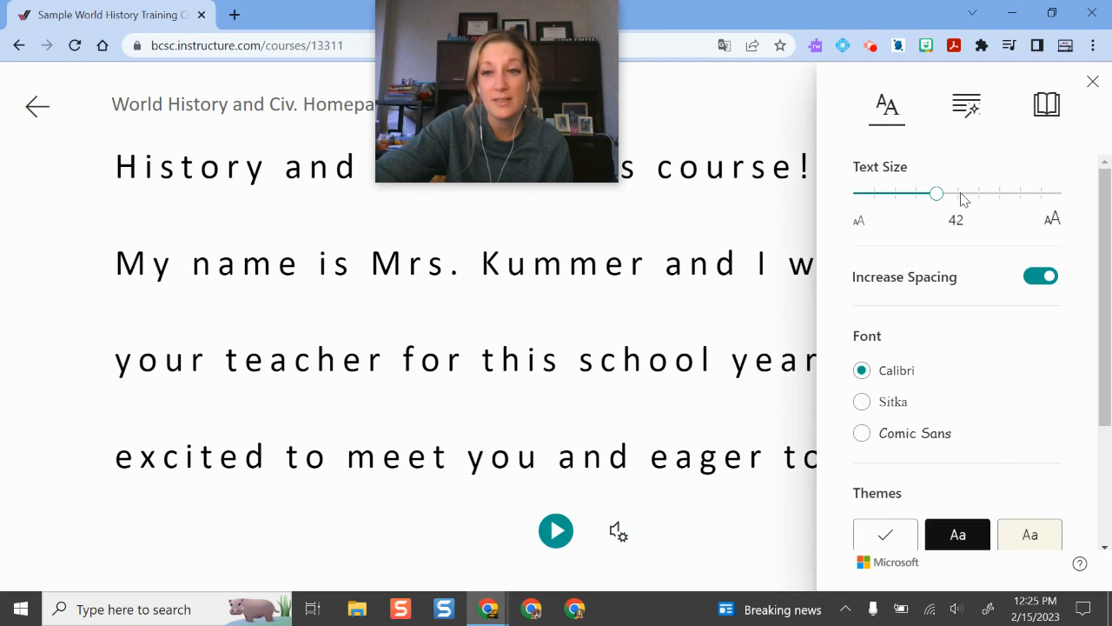
Set the reader text size to 64 after trying the maximum, keeping Increase Spacing on
left_click_drag(937, 193, 1062, 193)
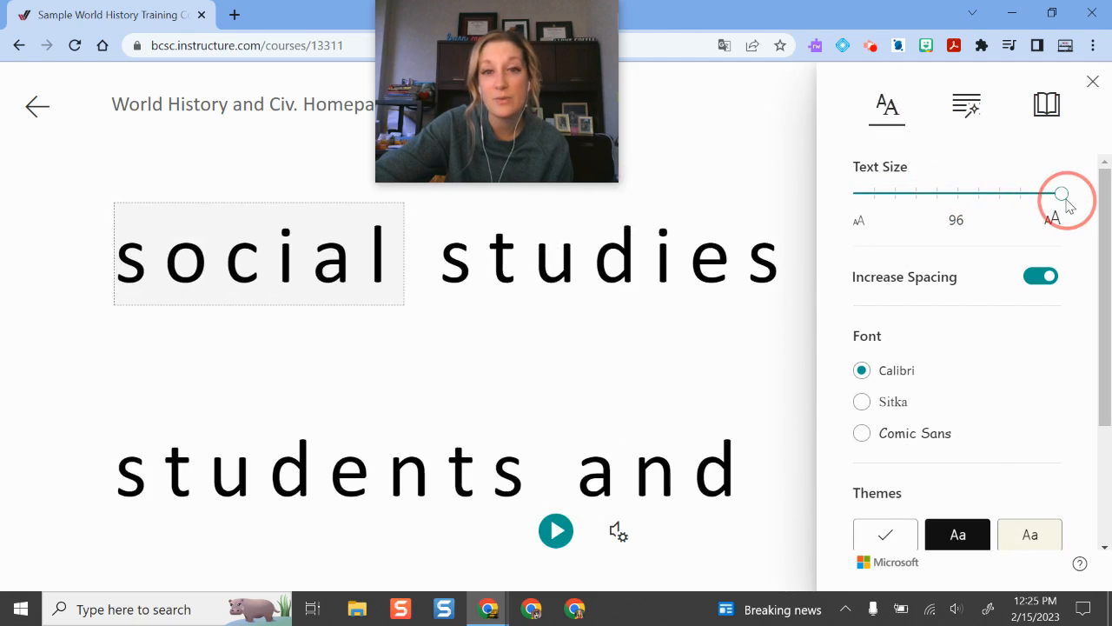
left_click_drag(1063, 192, 999, 193)
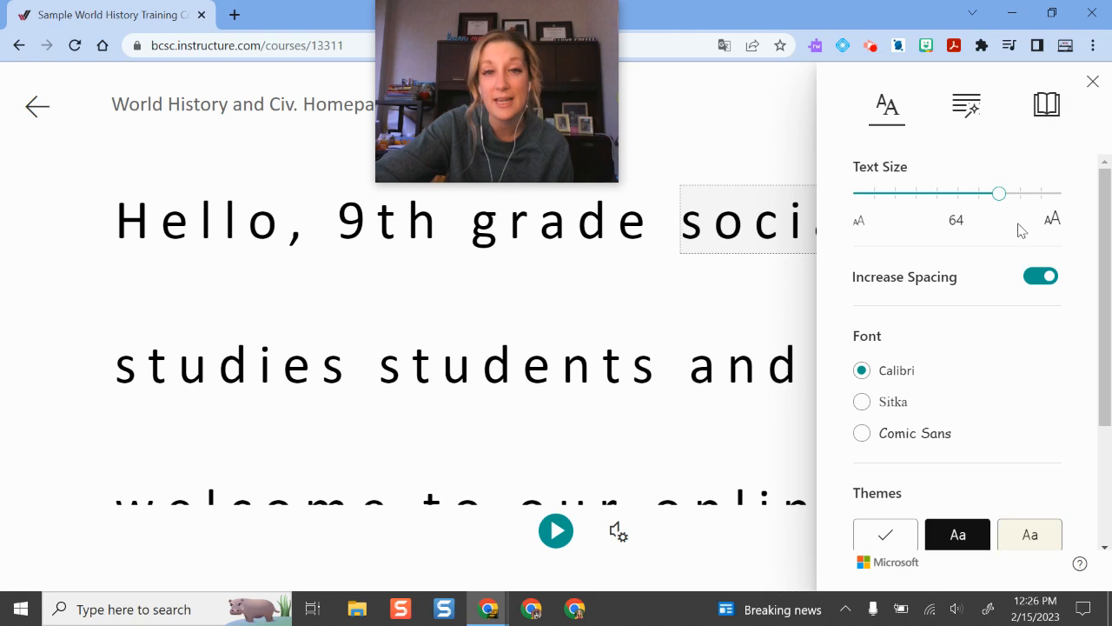
mouse_move(1039, 274)
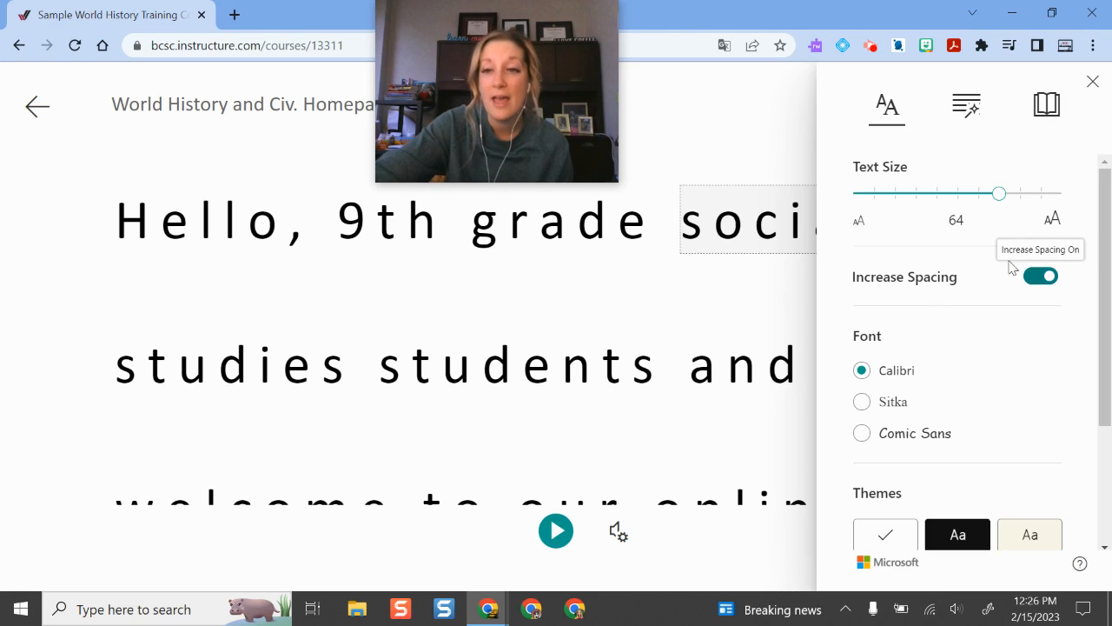
left_click(1039, 277)
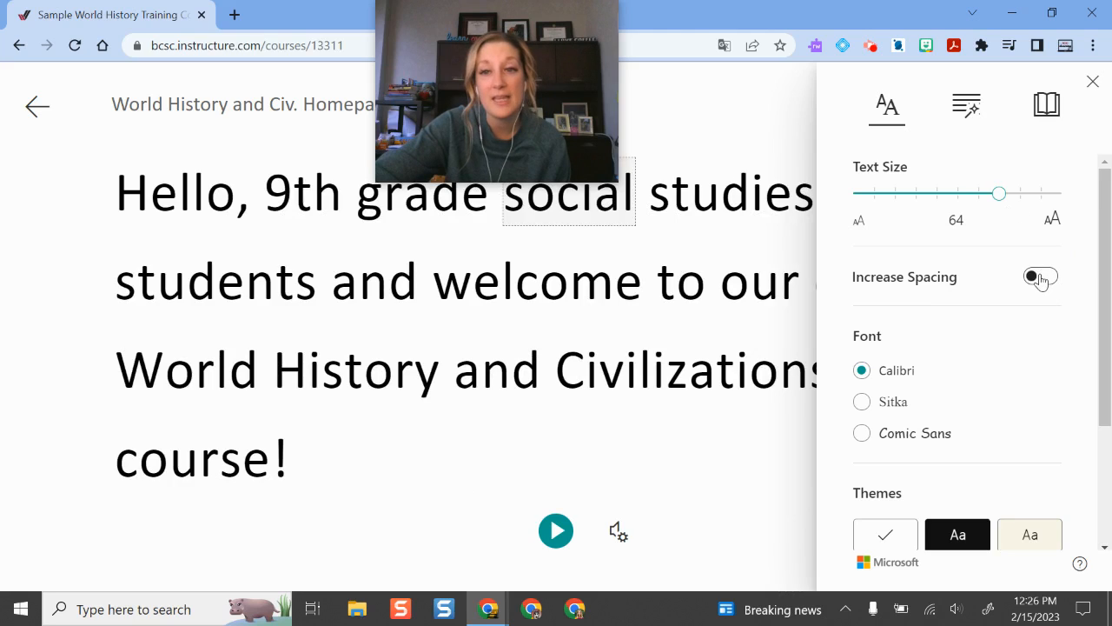
left_click(1039, 276)
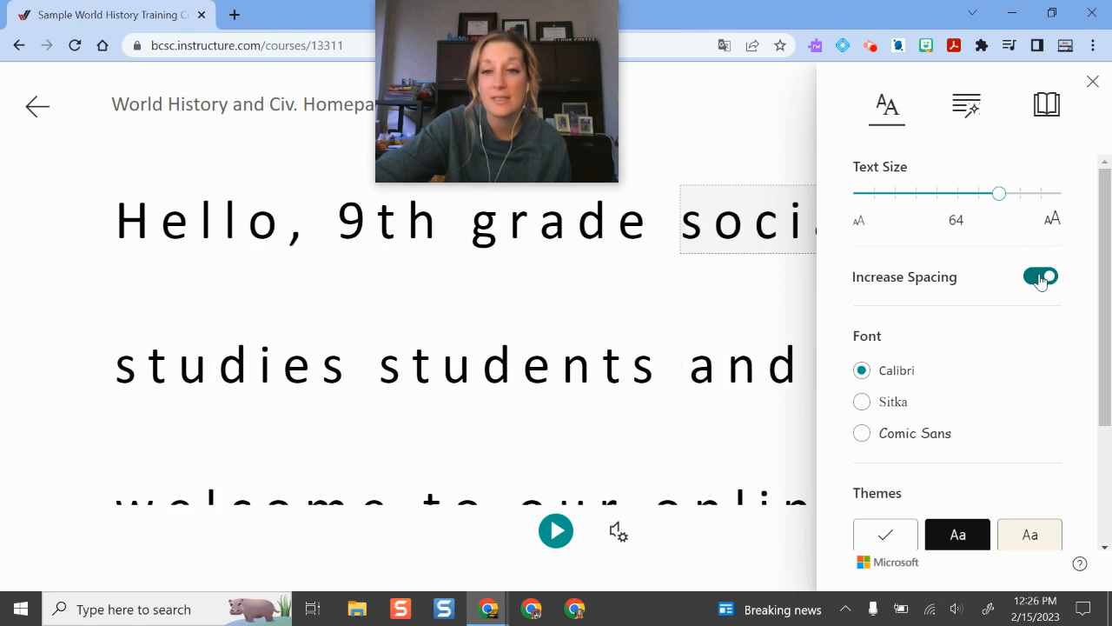
scroll("down", 3)
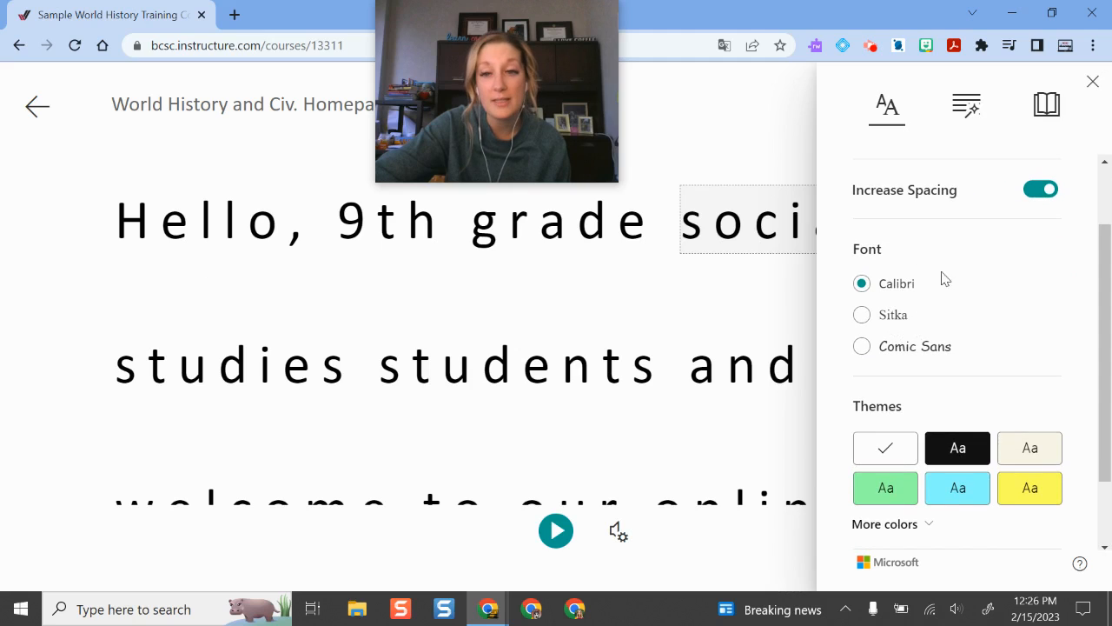
scroll("down", 3)
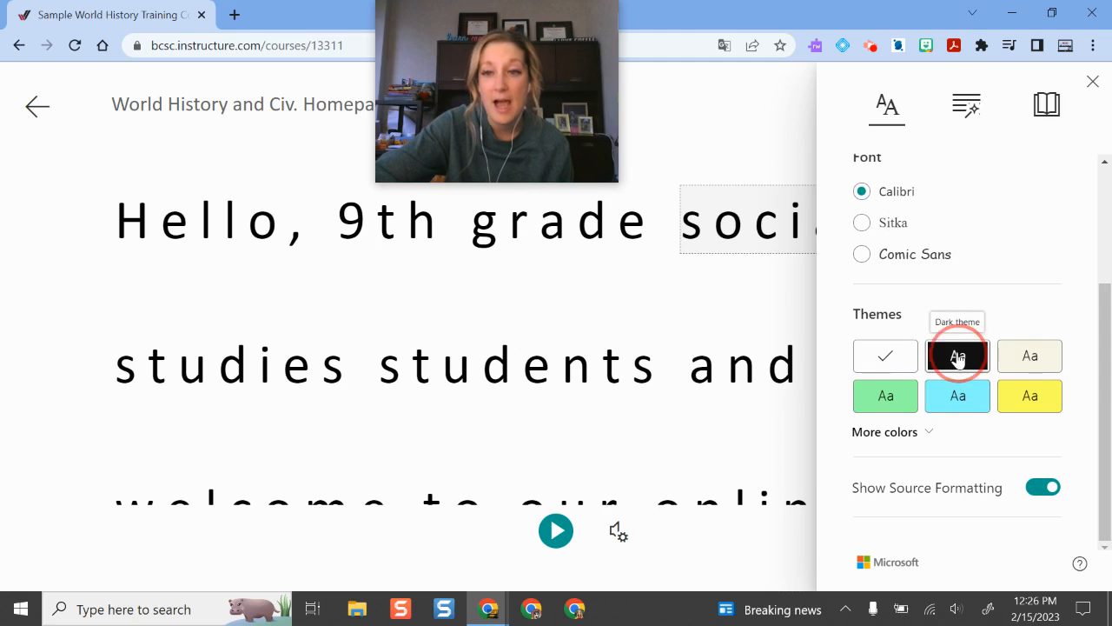
Switch the reader to the dark theme and browse the theme color swatches
left_click(957, 355)
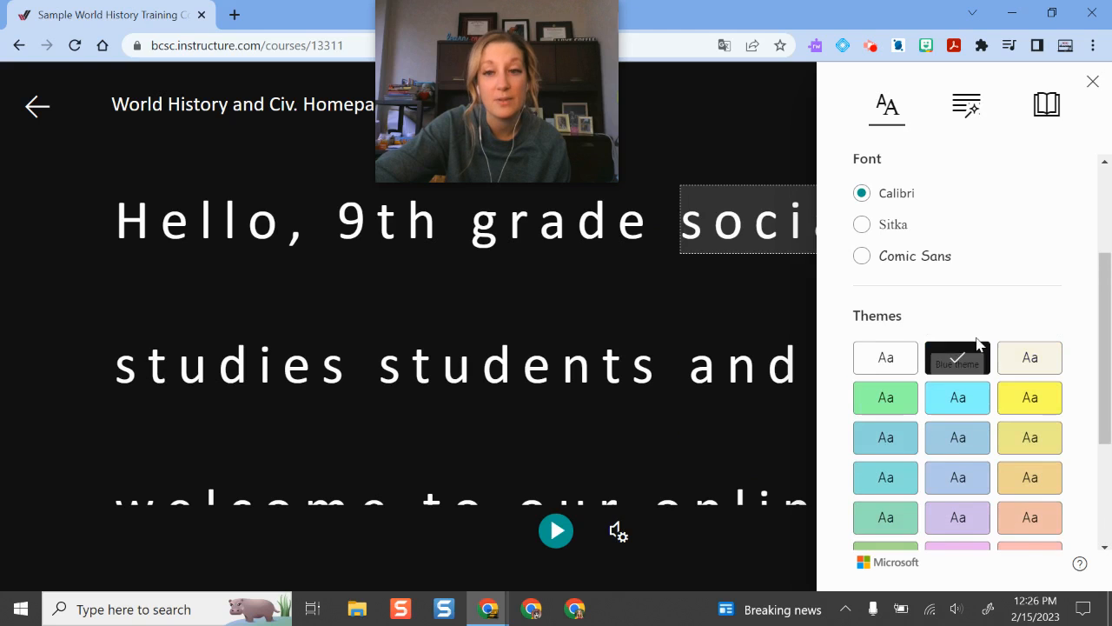
scroll("down", 3)
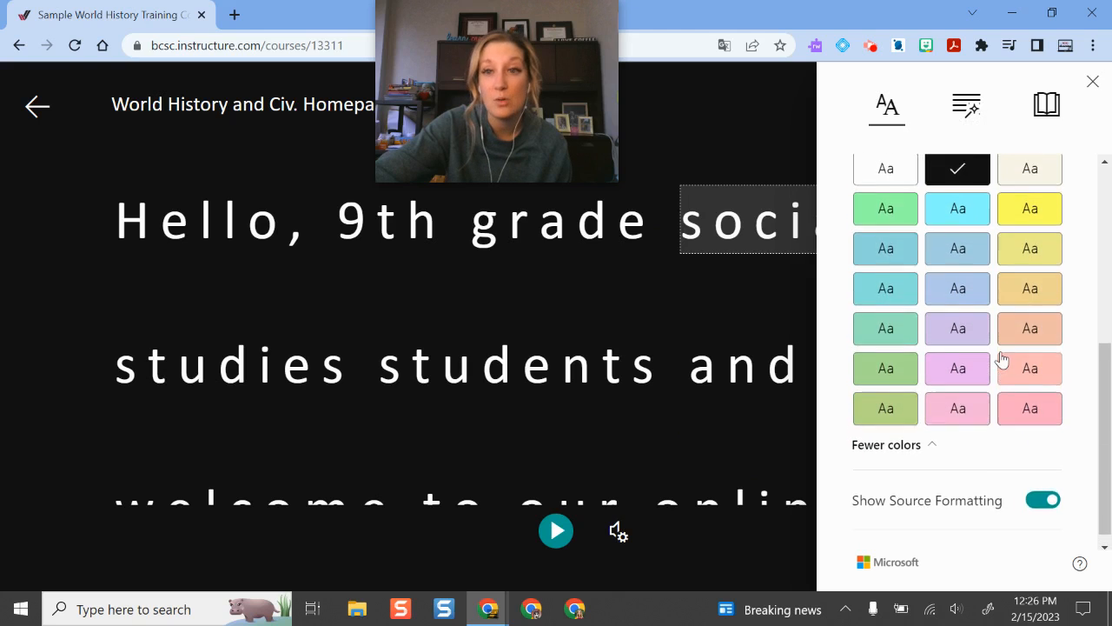
scroll("up", 3)
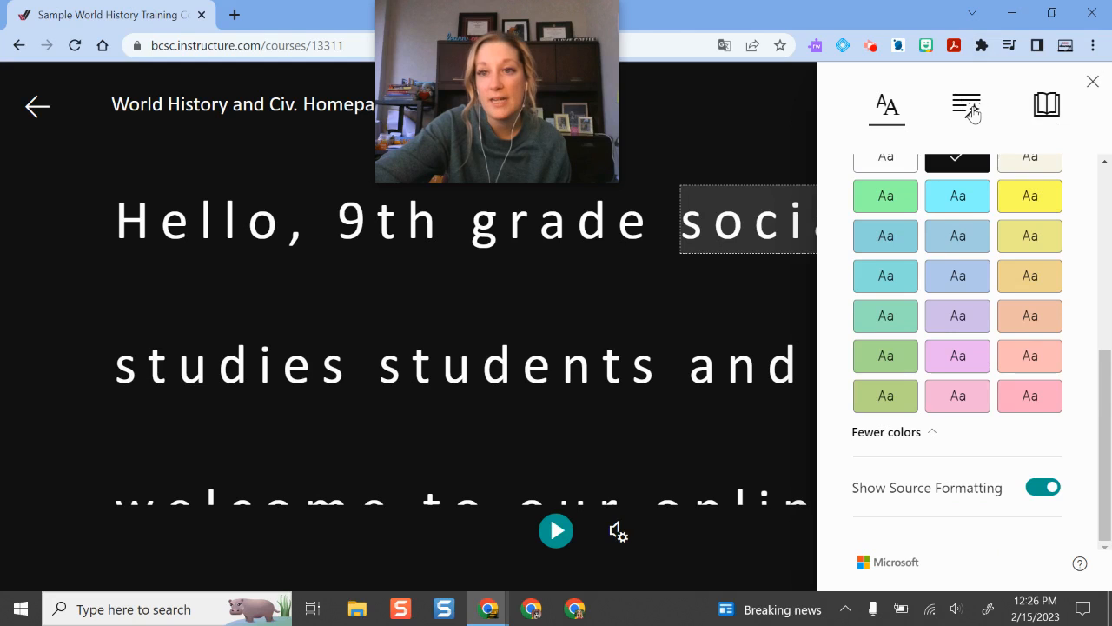
Try the Syllables grammar option on and off, then return to Text Preferences for the themes
left_click(966, 104)
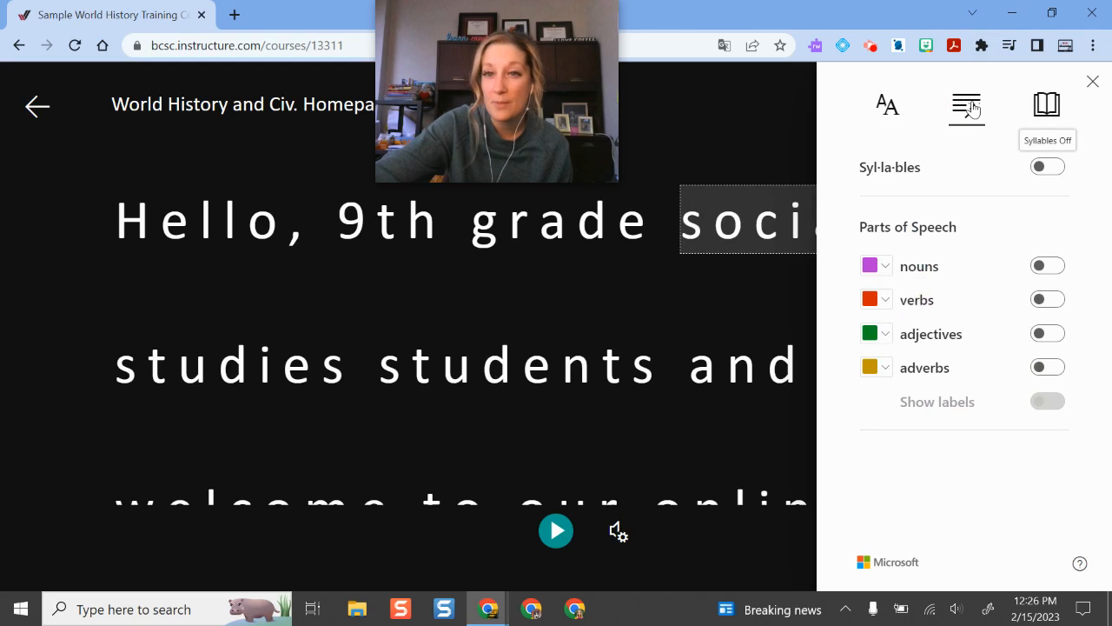
left_click(1046, 167)
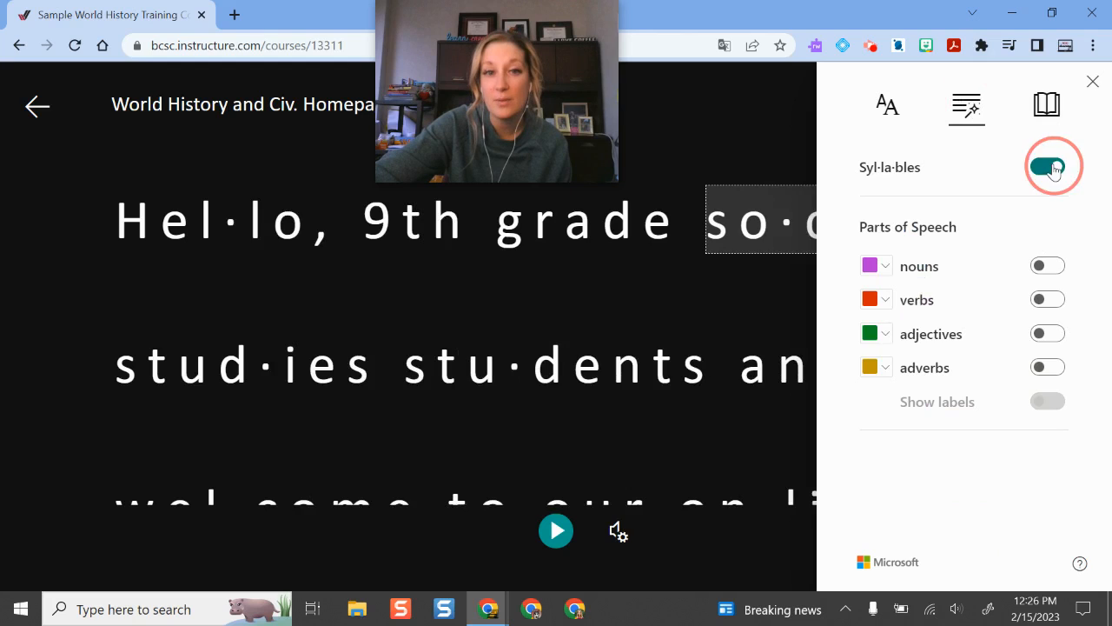
left_click(1046, 266)
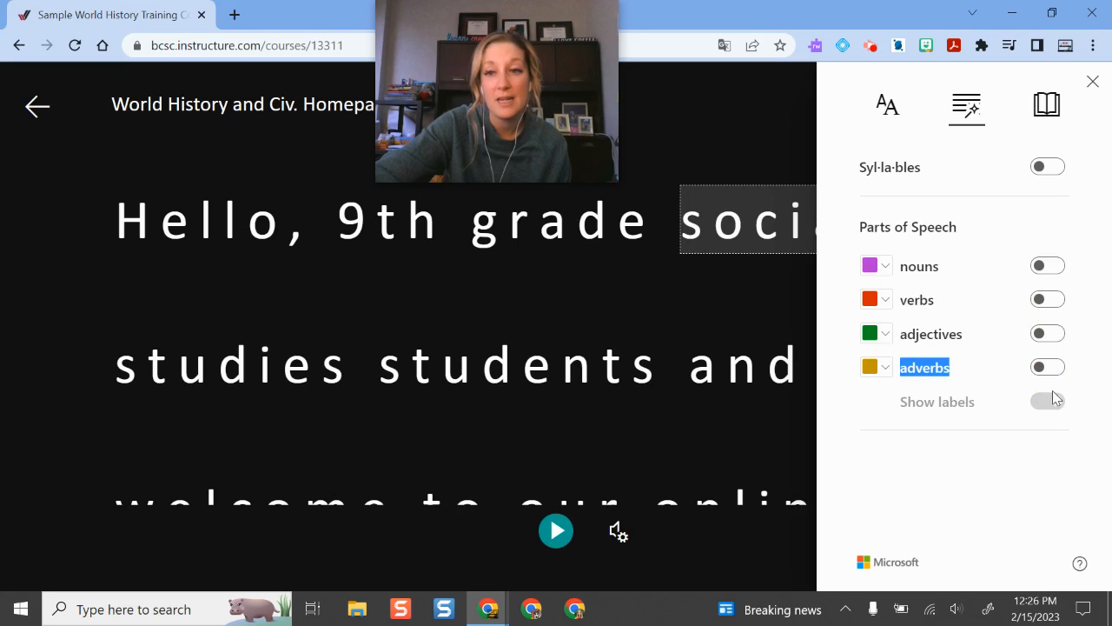
left_click(886, 104)
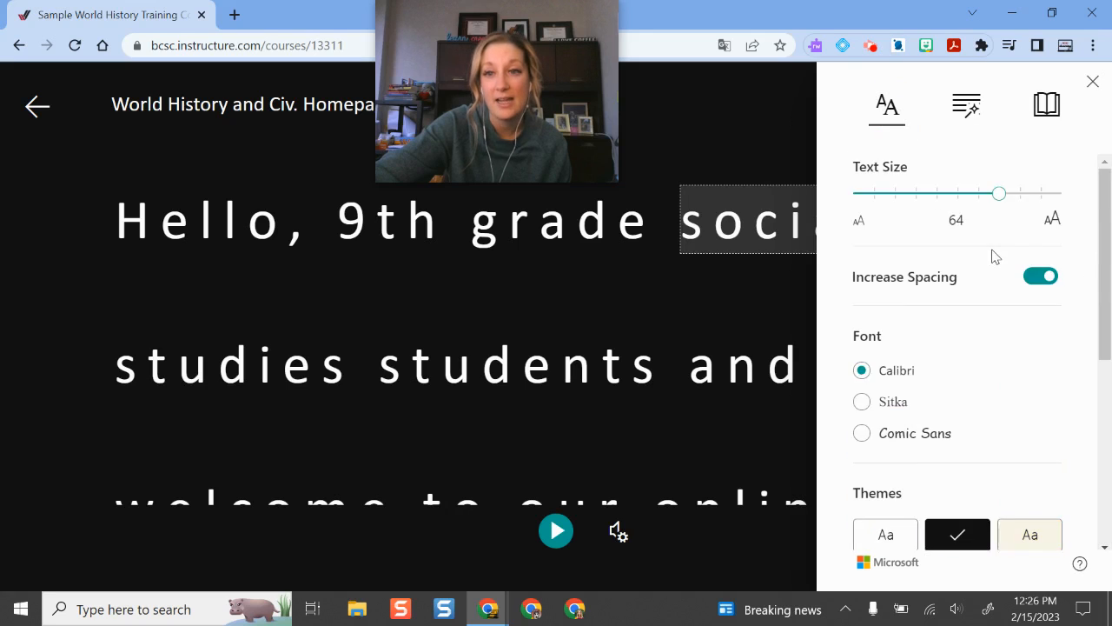
scroll("down", 3)
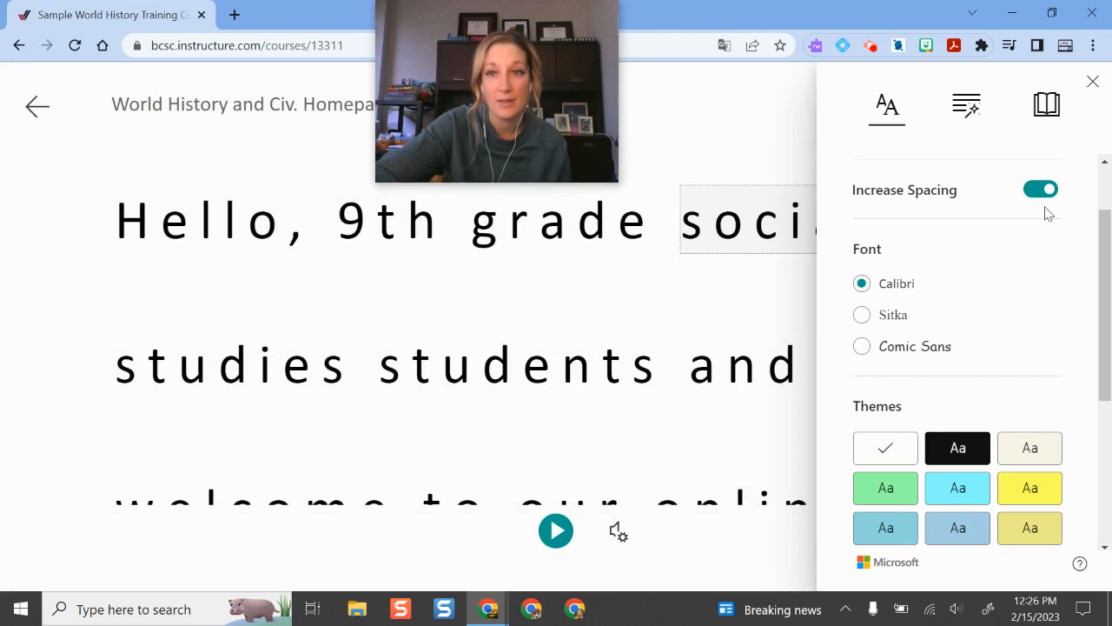
mouse_move(1046, 104)
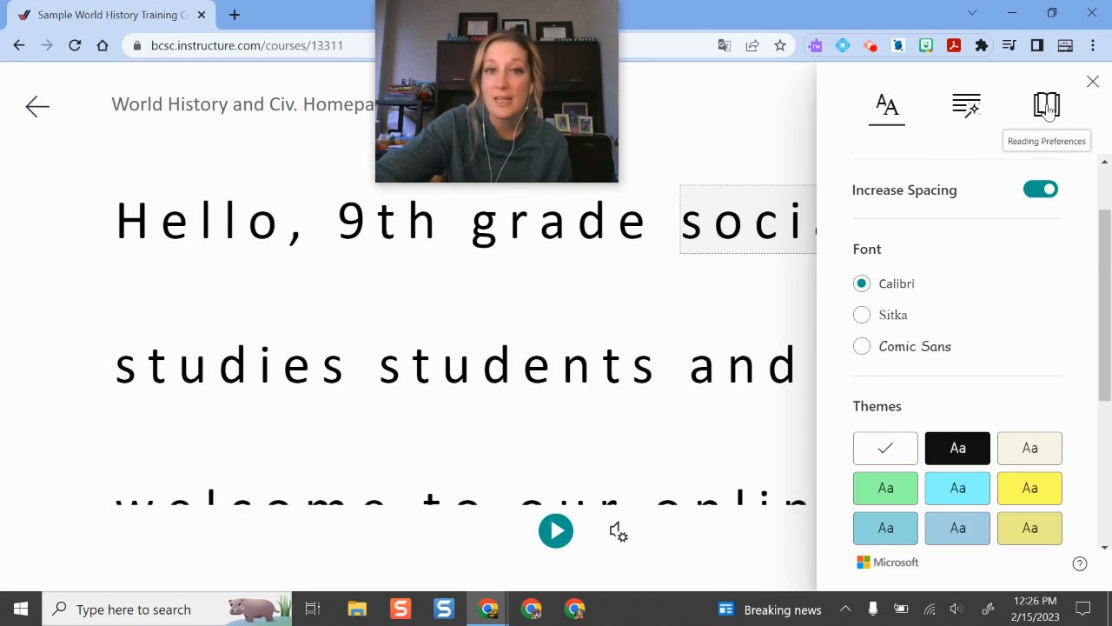
In Reading Preferences, turn Line Focus on to highlight single lines, then off again
left_click(1046, 104)
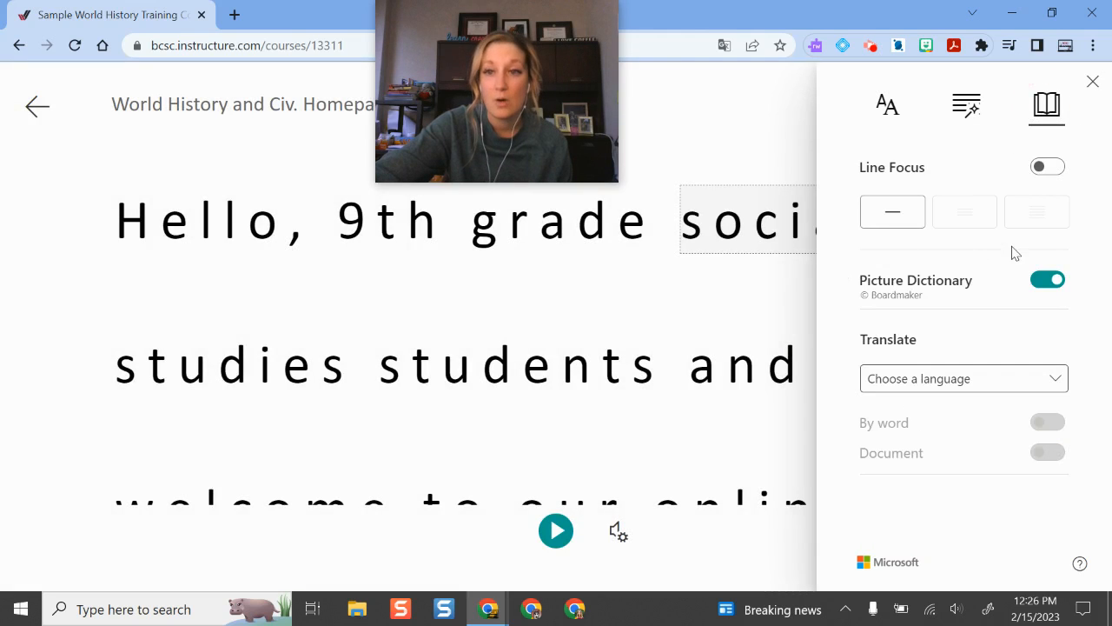
left_click(1046, 167)
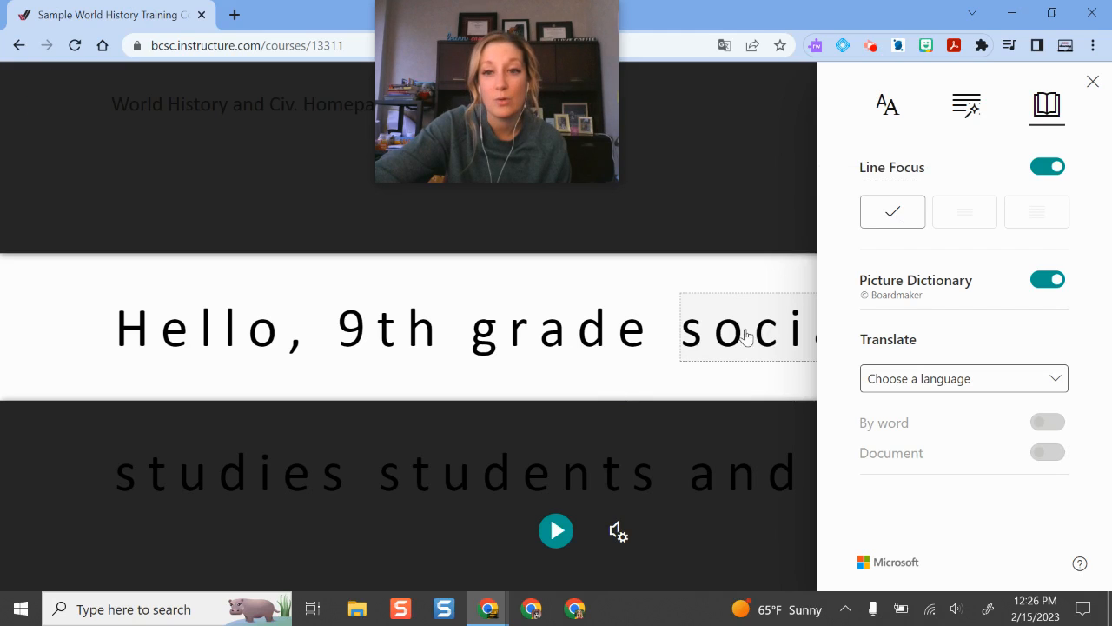
mouse_move(524, 516)
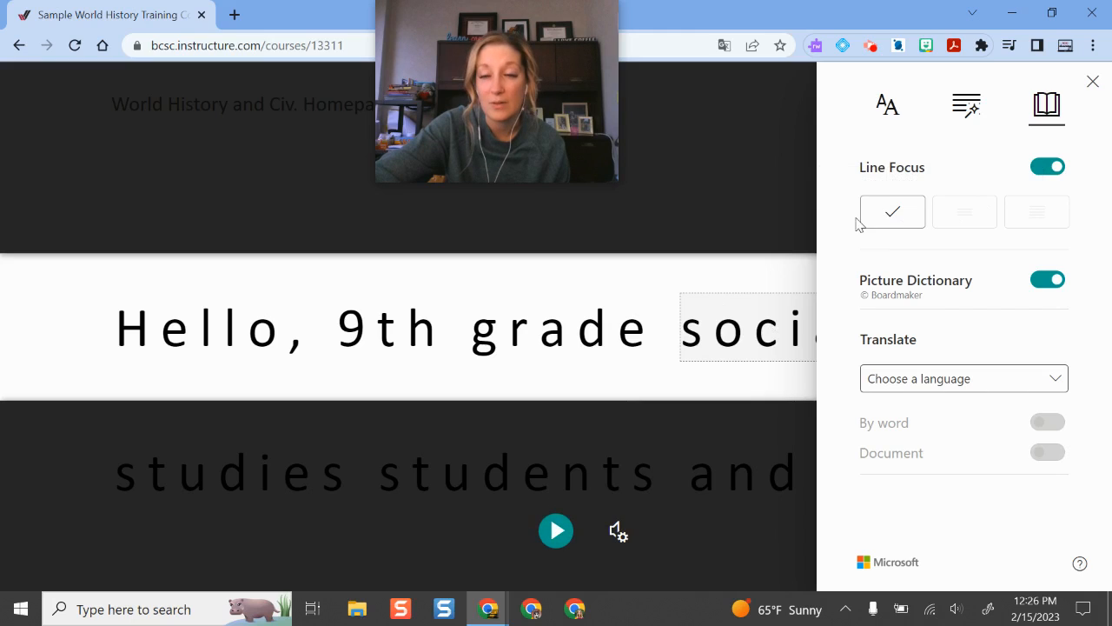
mouse_move(964, 212)
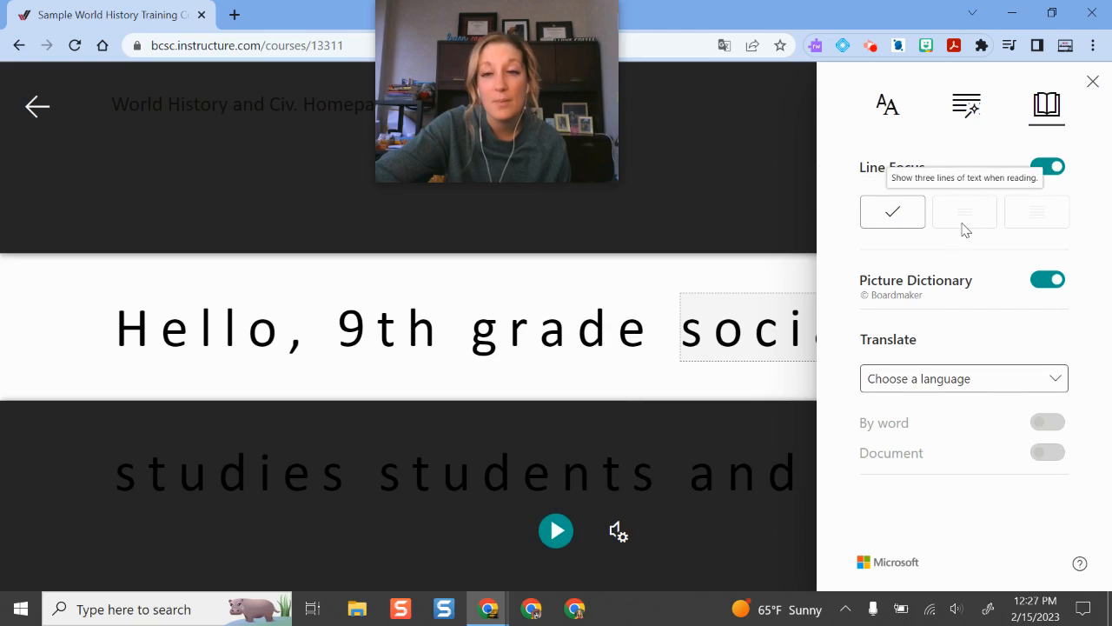
left_click(1048, 167)
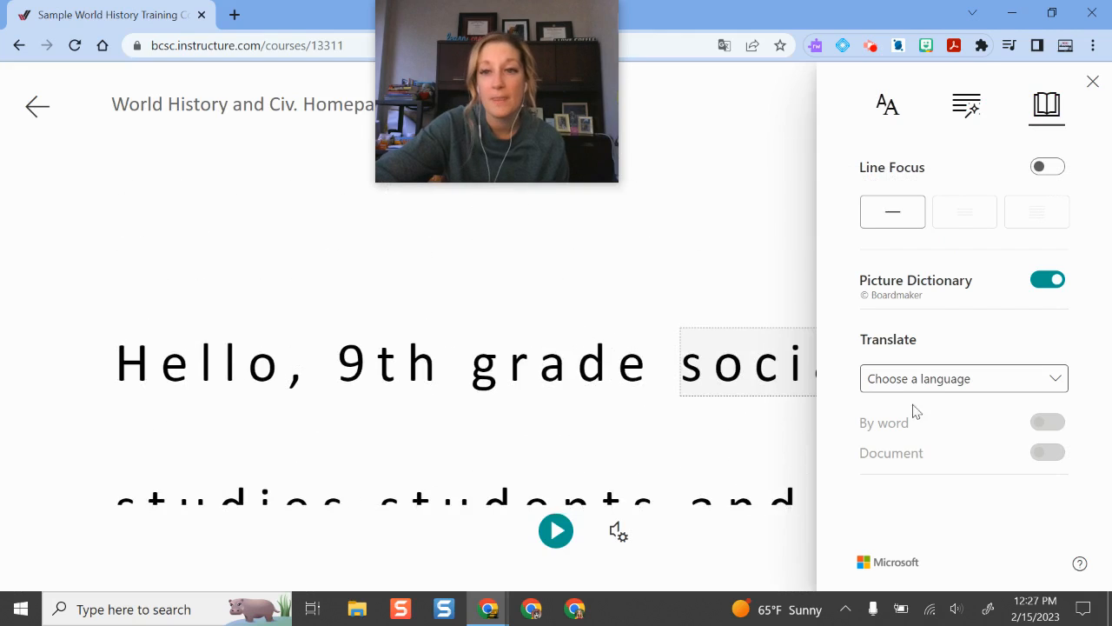
mouse_move(702, 378)
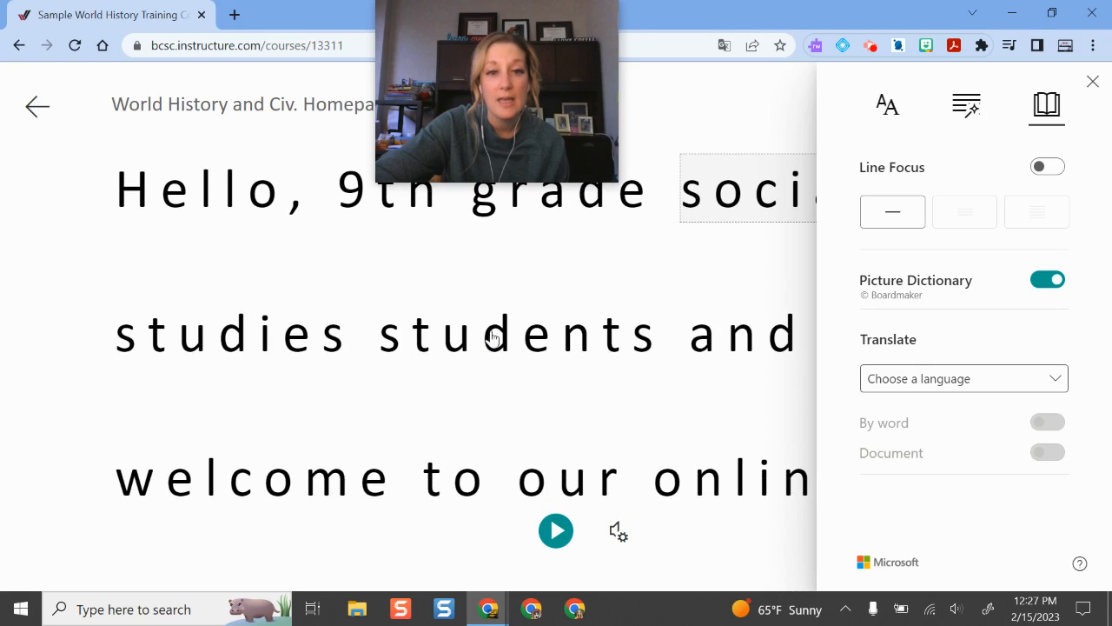
Look up words such as 'History' in the Picture Dictionary, then reopen Reading Preferences
left_click(519, 334)
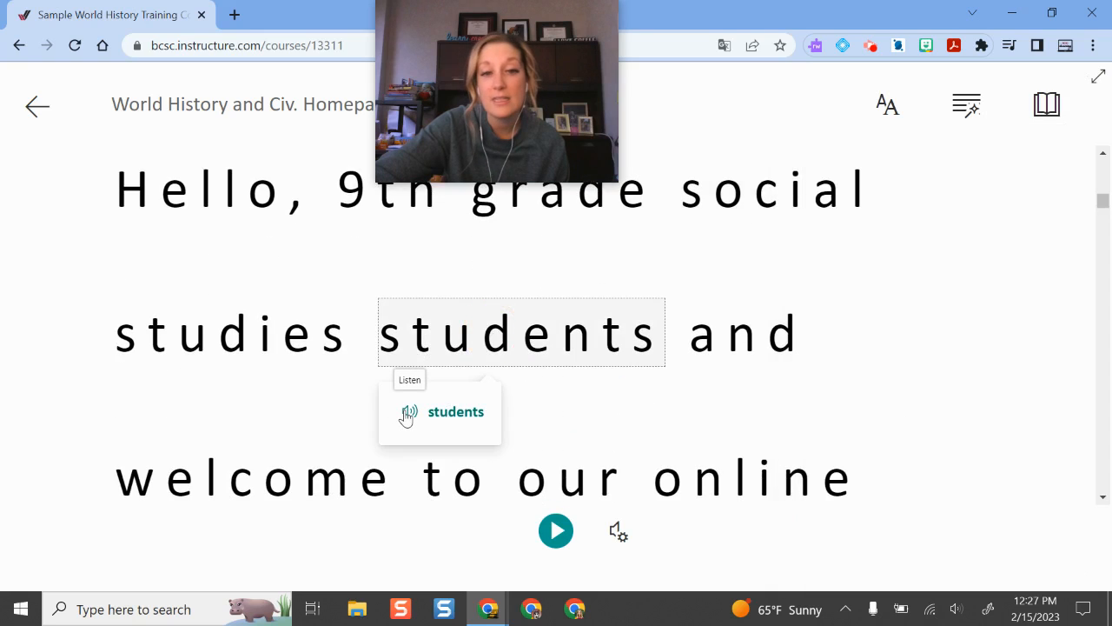
mouse_move(890, 388)
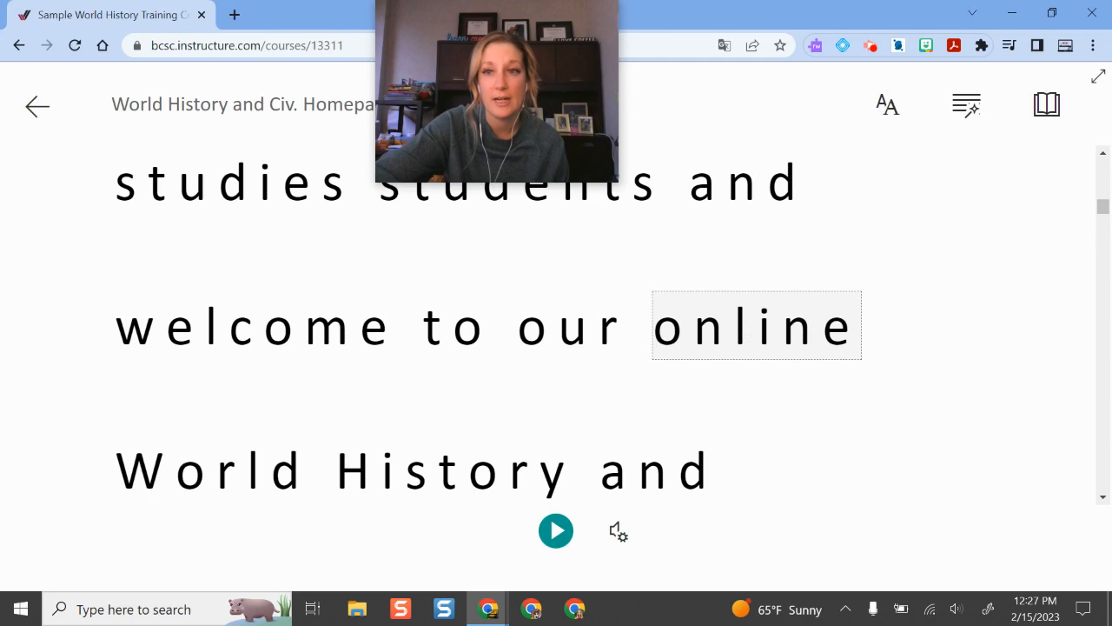
left_click(1046, 104)
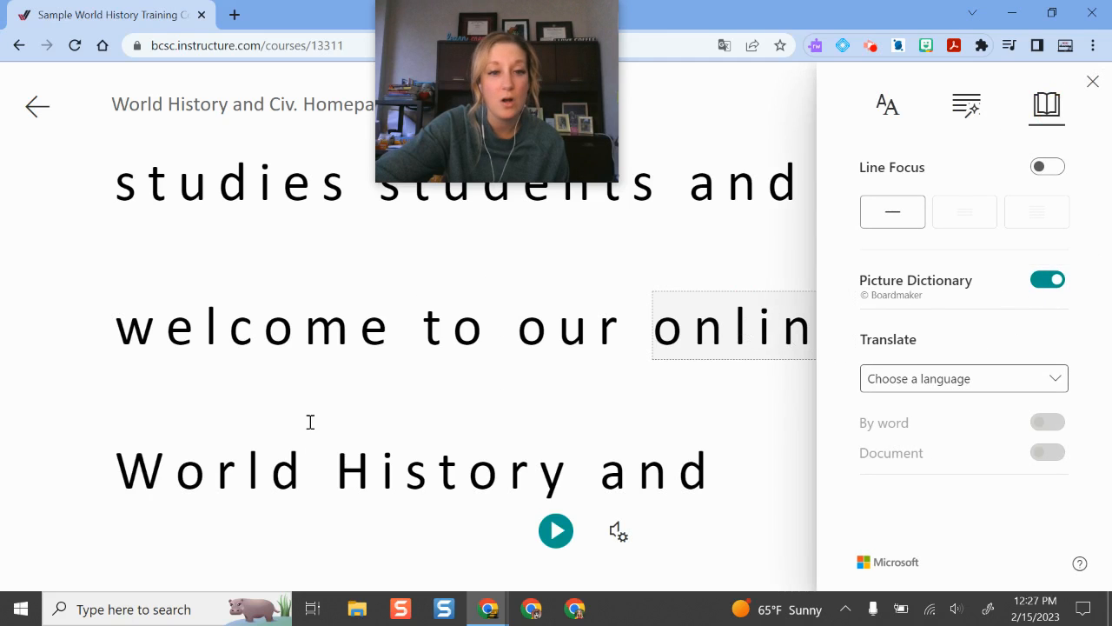
left_click(456, 325)
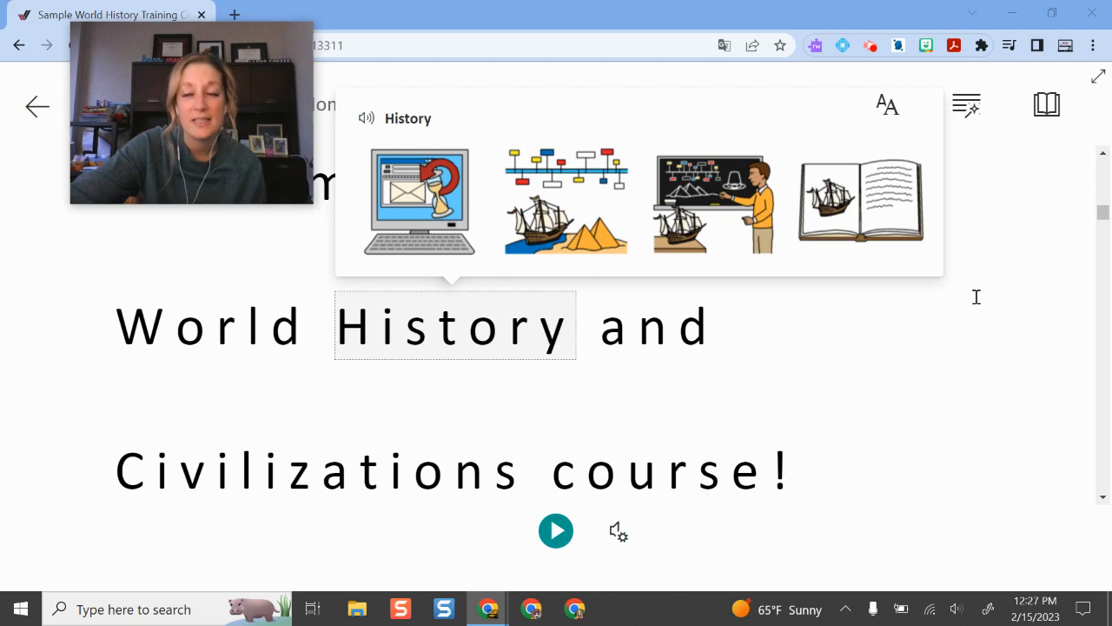
left_click(1046, 104)
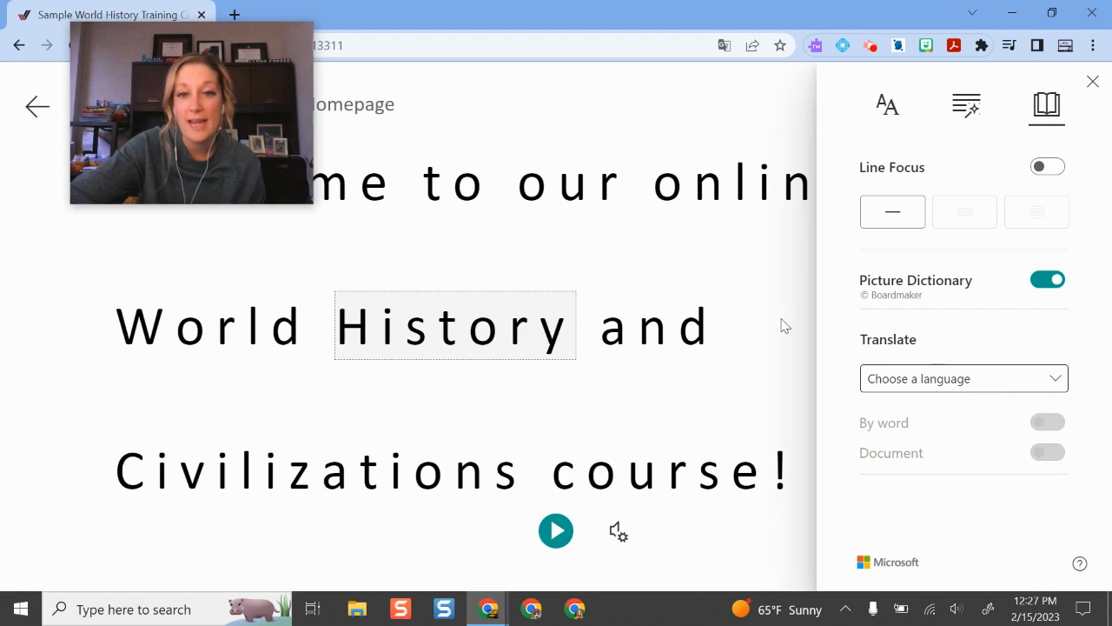
mouse_move(536, 153)
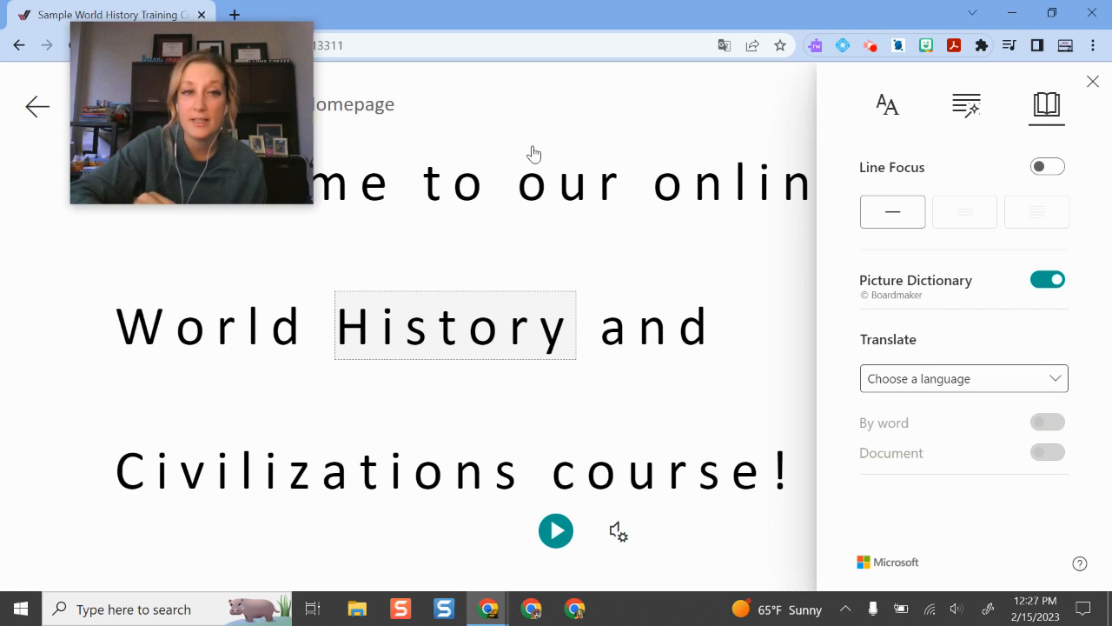
mouse_move(970, 420)
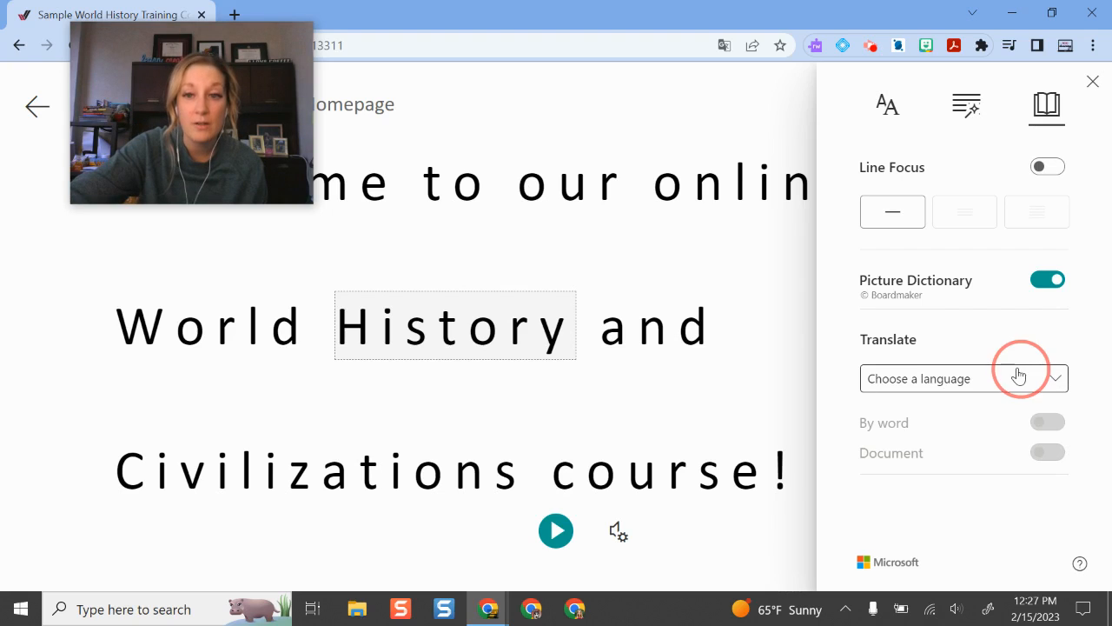
Choose Spanish (Mexico) as the translation language and turn on Document translation
left_click(962, 379)
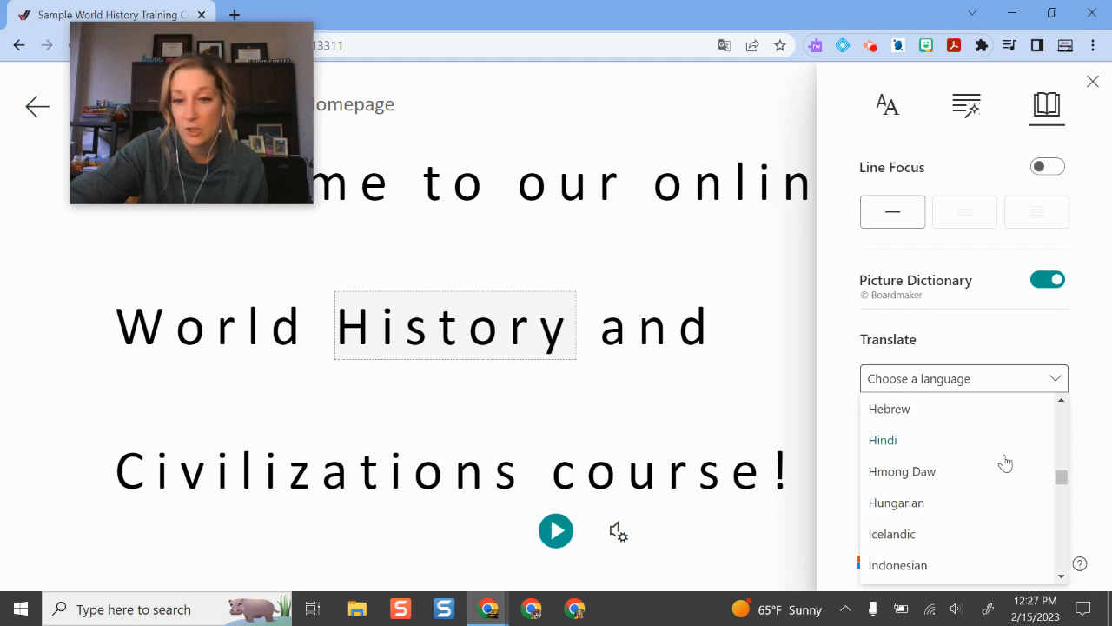
scroll("down", 3)
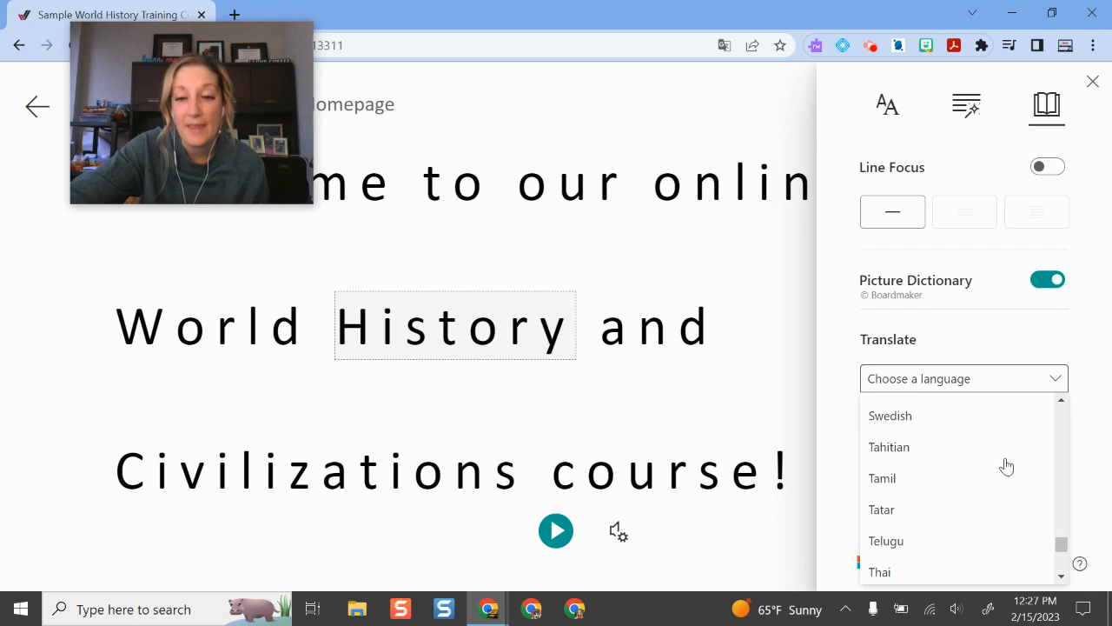
scroll("up", 3)
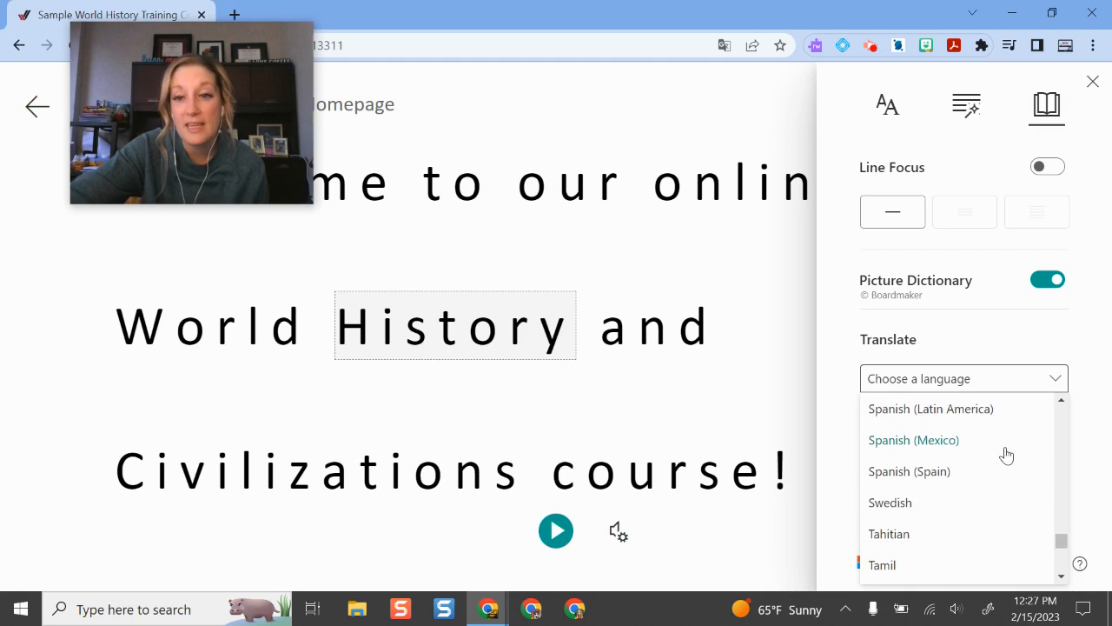
mouse_move(973, 440)
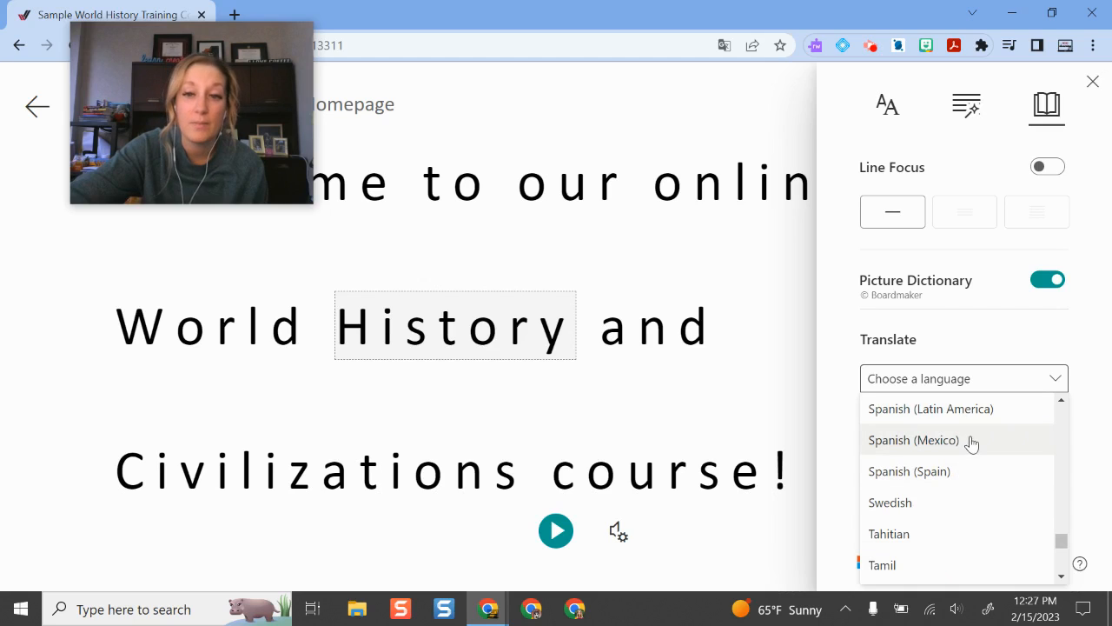
mouse_move(918, 439)
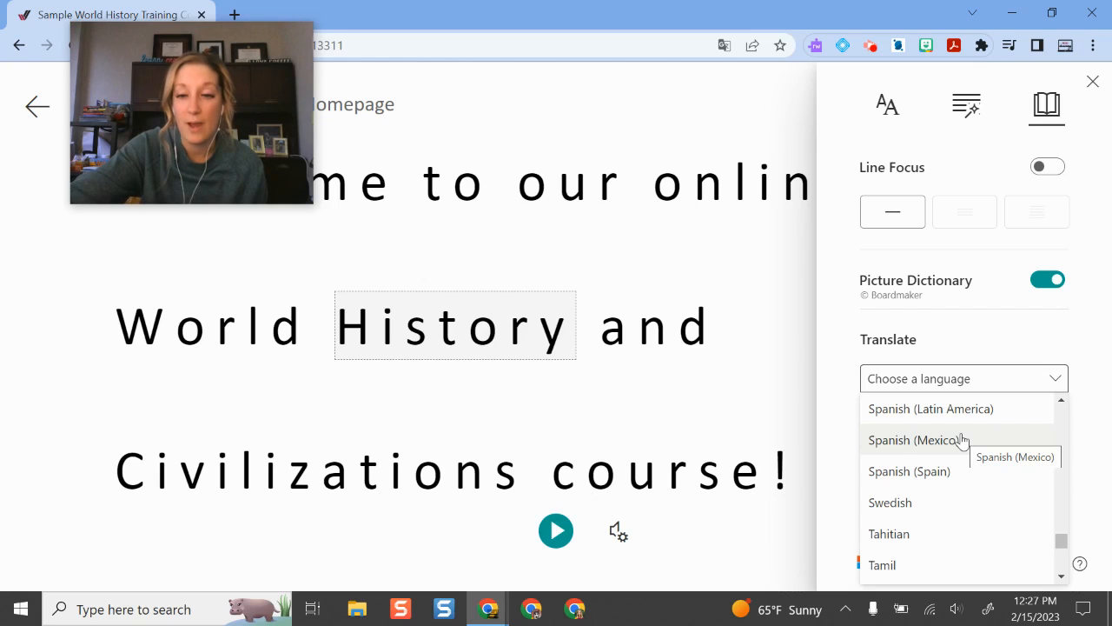
left_click(914, 439)
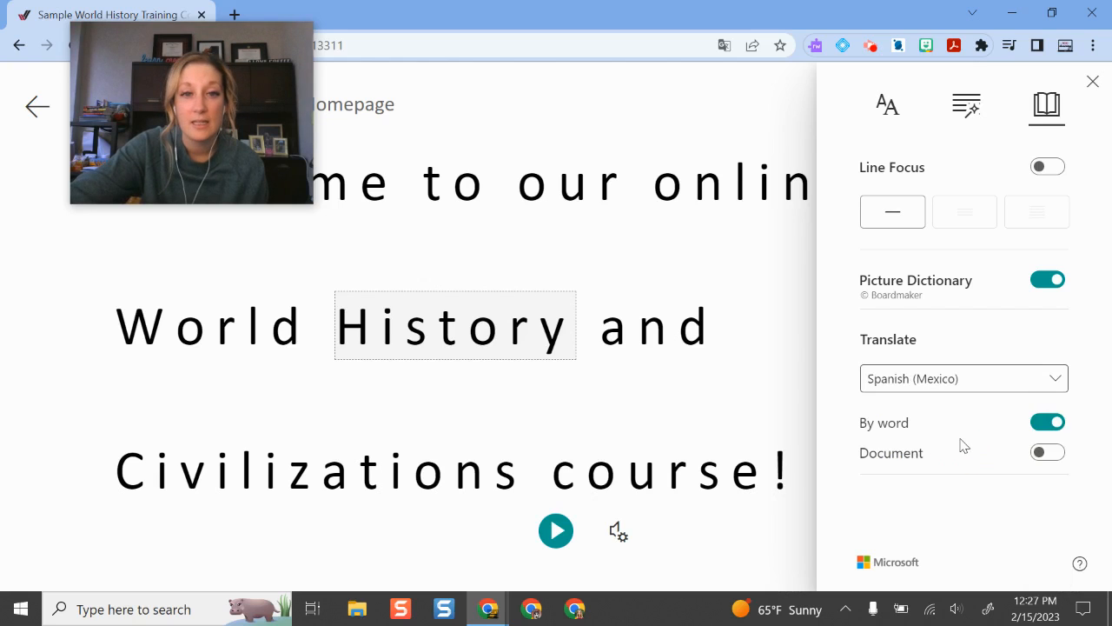
mouse_move(398, 320)
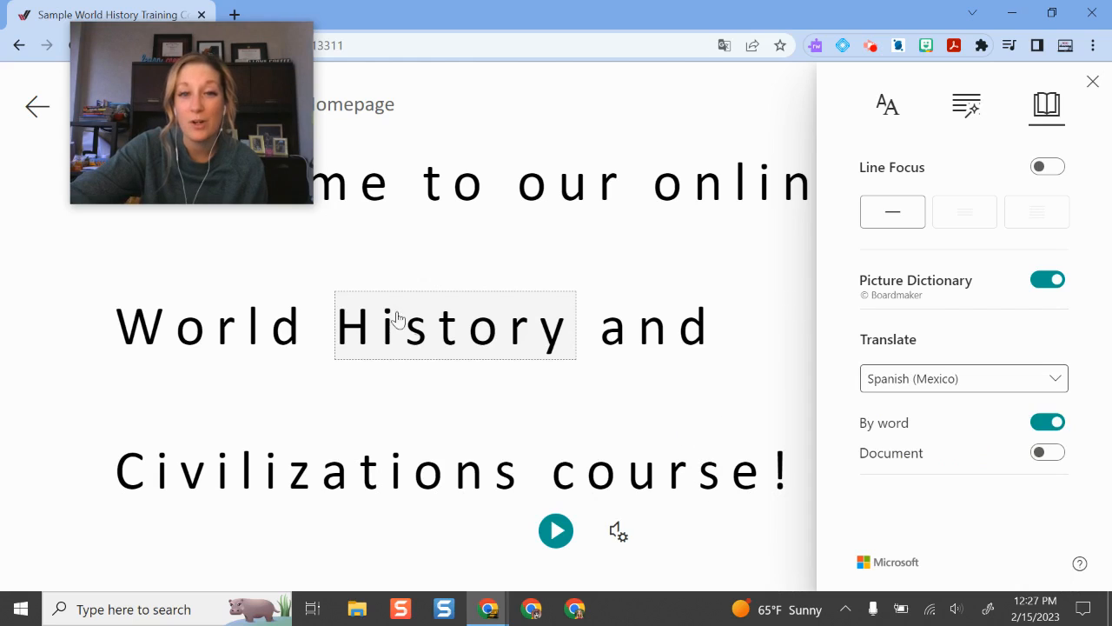
mouse_move(476, 337)
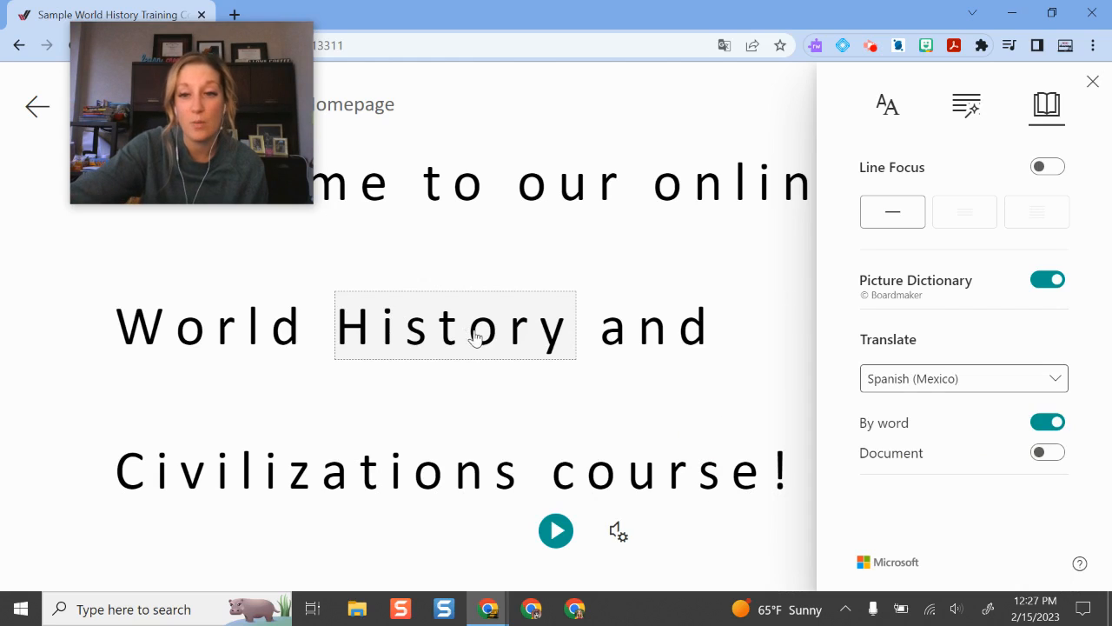
left_click(1048, 452)
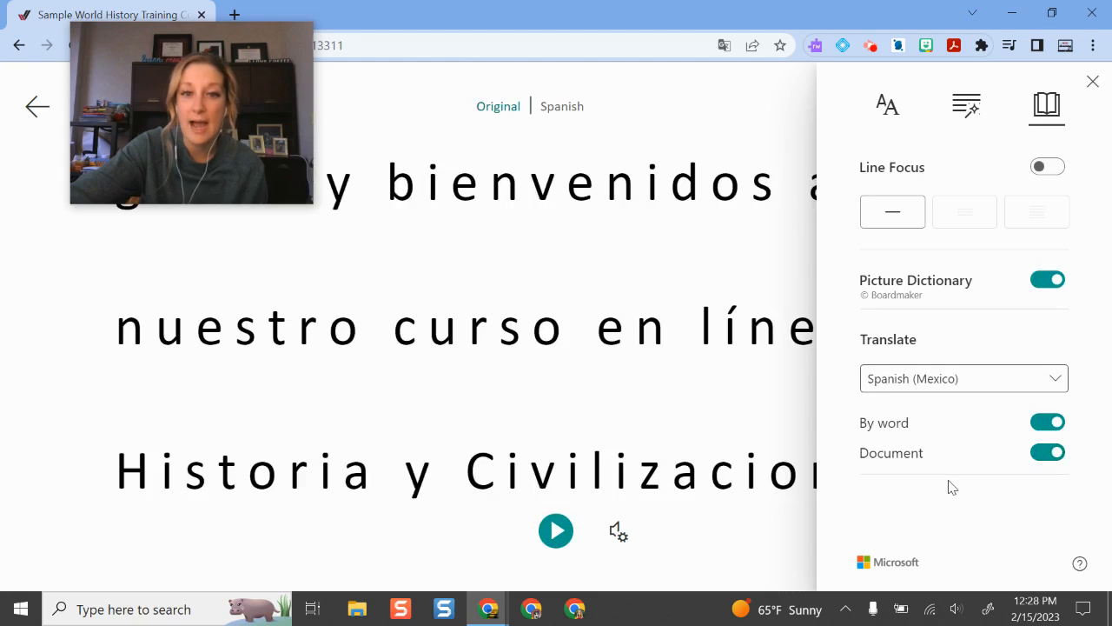
left_click_drag(191, 113, 782, 135)
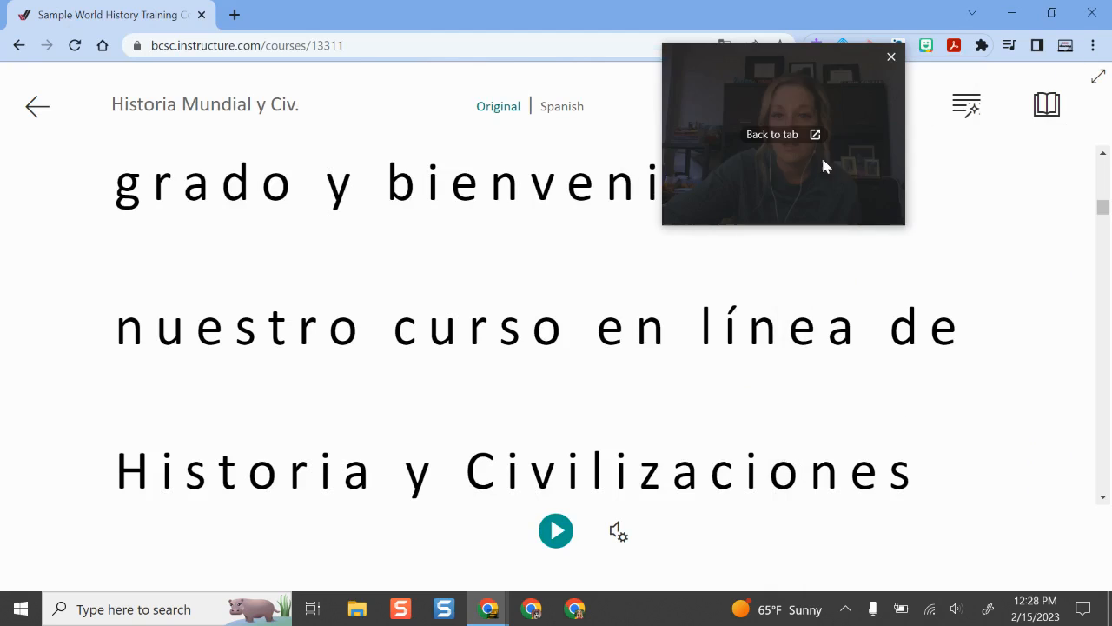
Play the Spanish translation aloud in Immersive Reader, then pause the reading
left_click(890, 56)
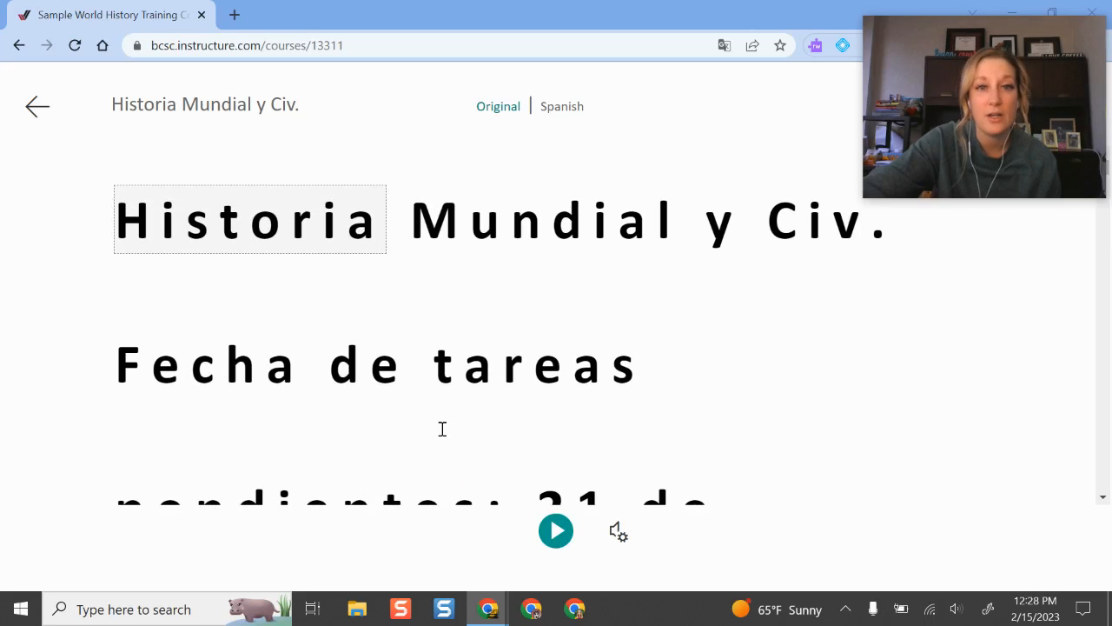
mouse_move(843, 293)
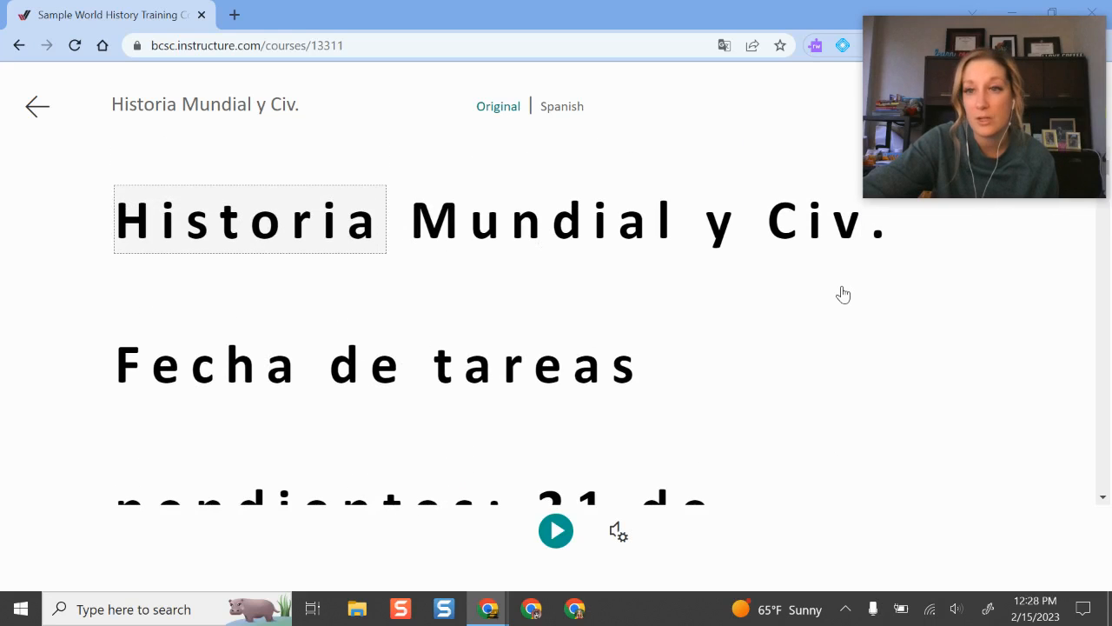
mouse_move(450, 396)
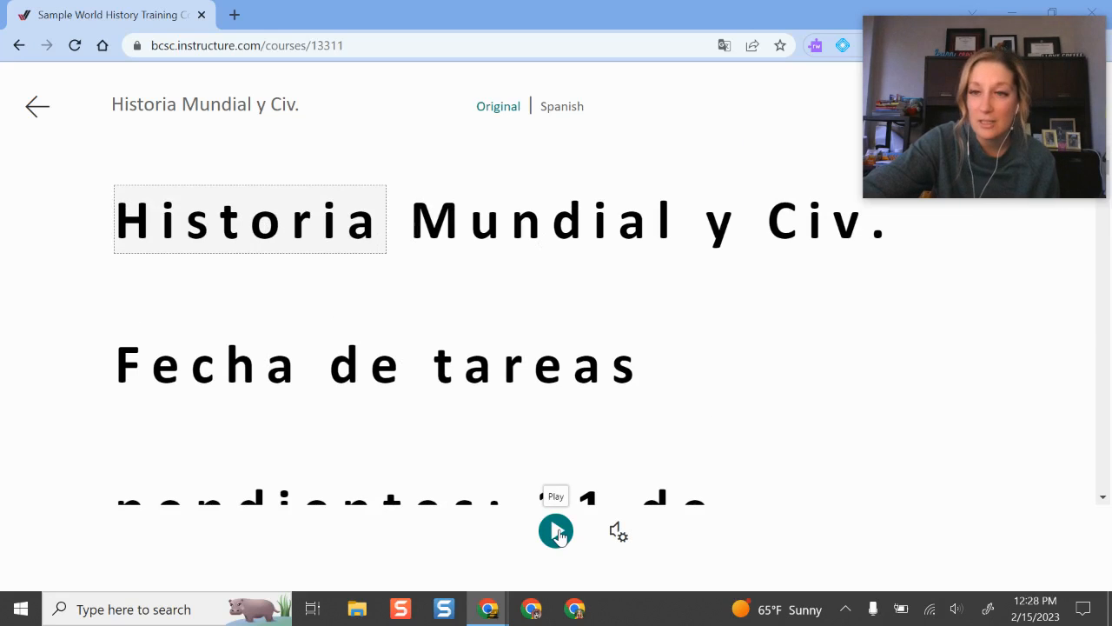
left_click(556, 530)
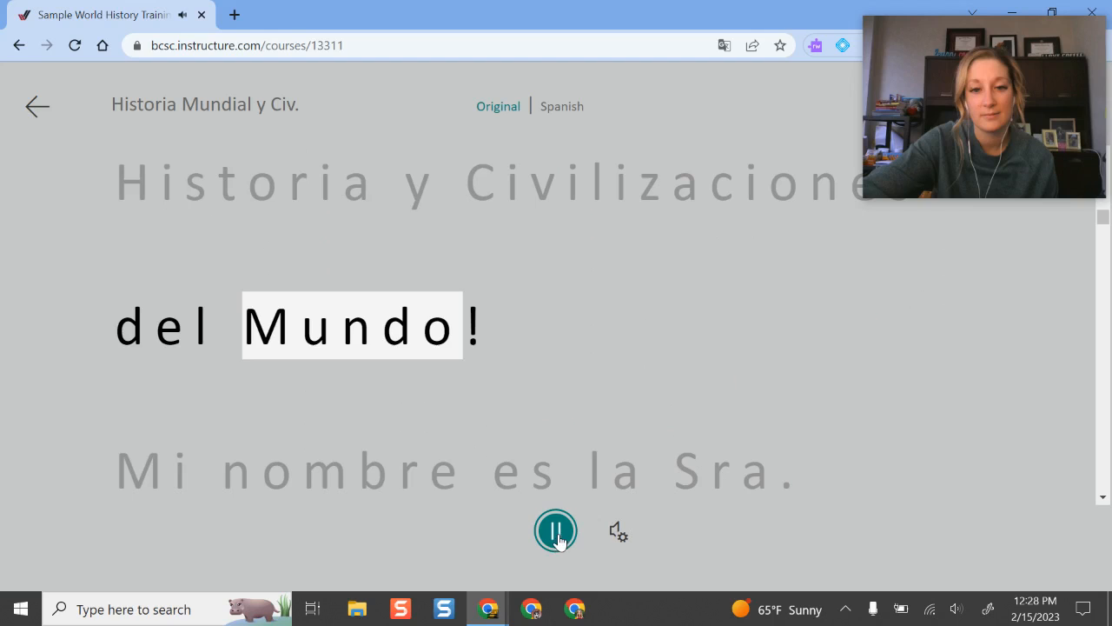
left_click(556, 530)
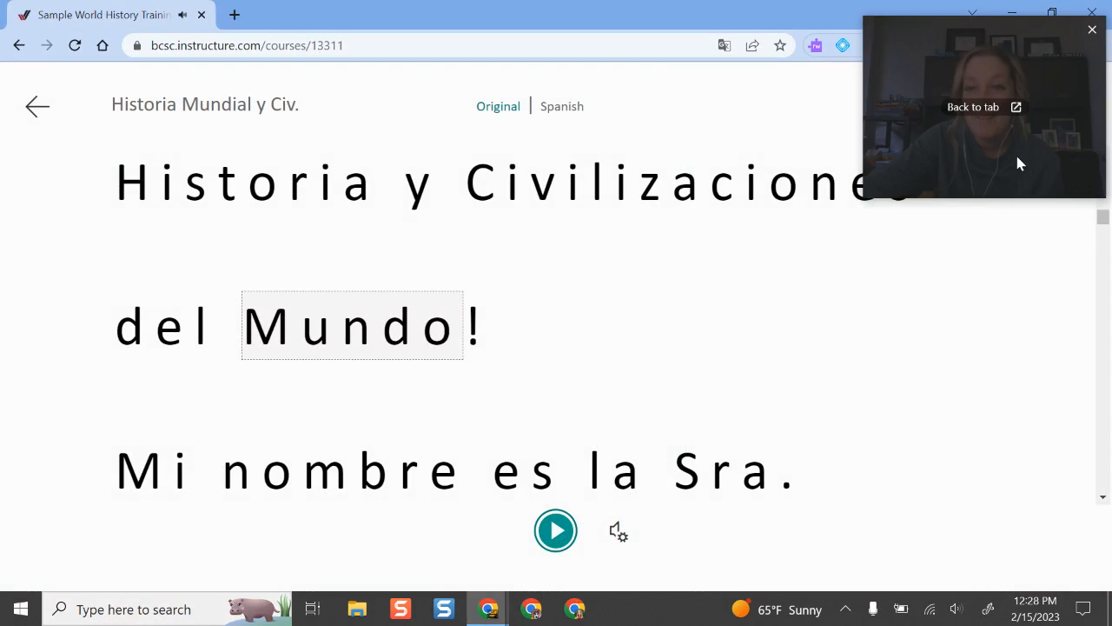
left_click(983, 108)
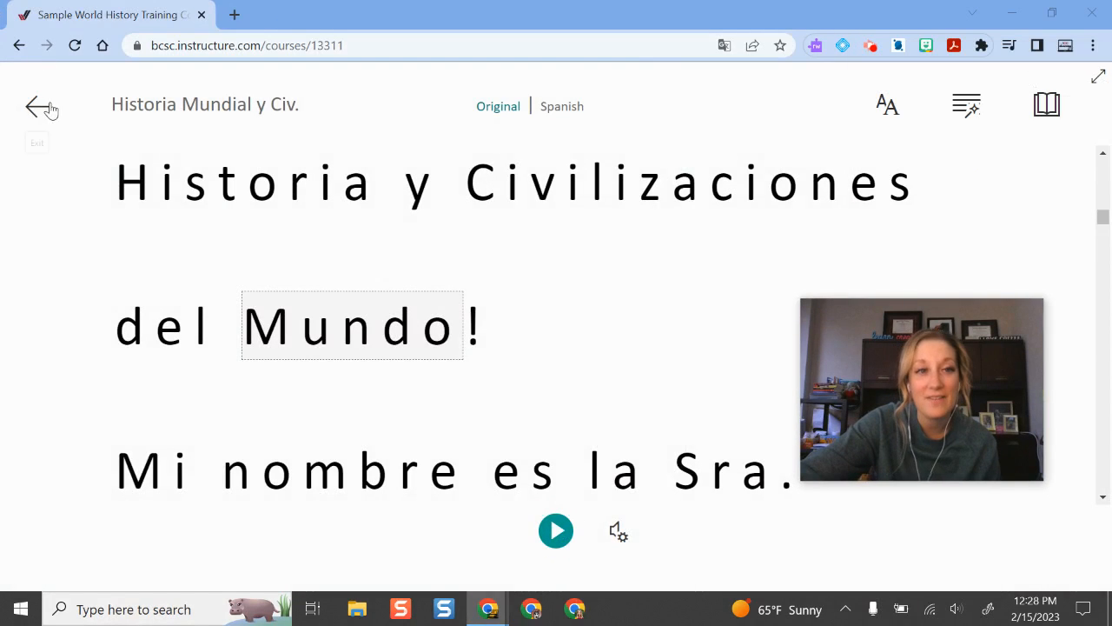
Exit Immersive Reader via the back arrow, returning to the Sample World History Training Course homepage
left_click(37, 106)
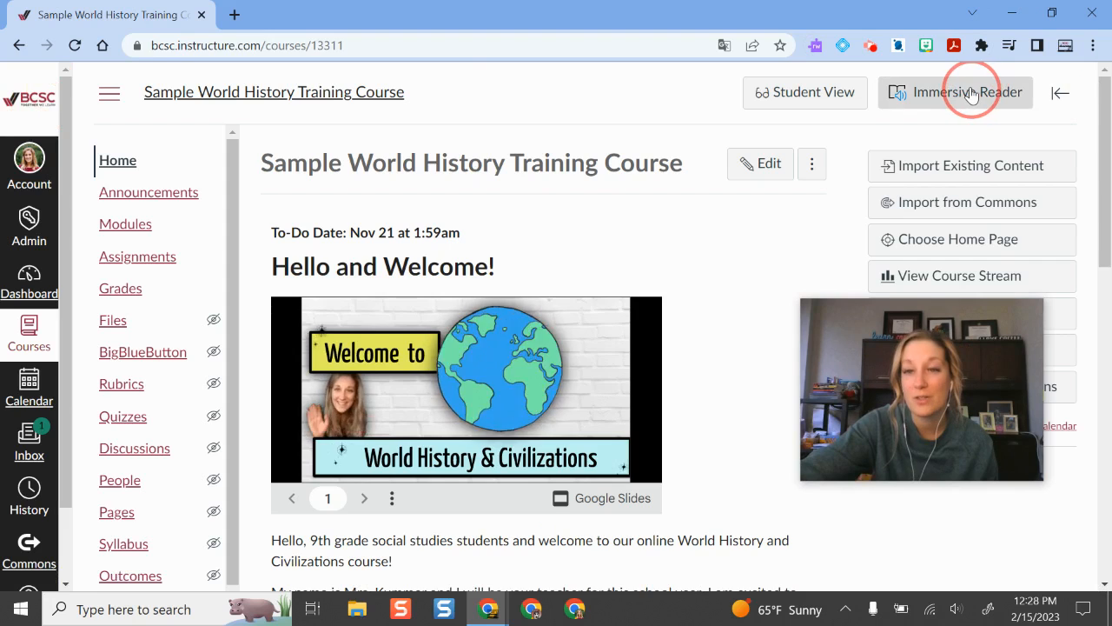
mouse_move(908, 139)
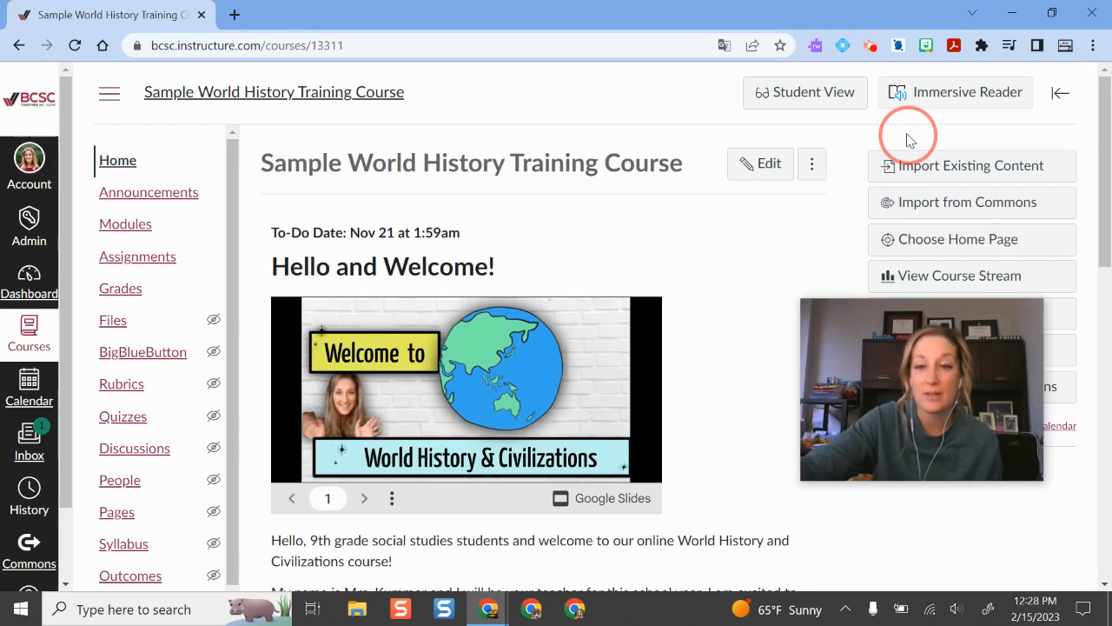
mouse_move(612, 365)
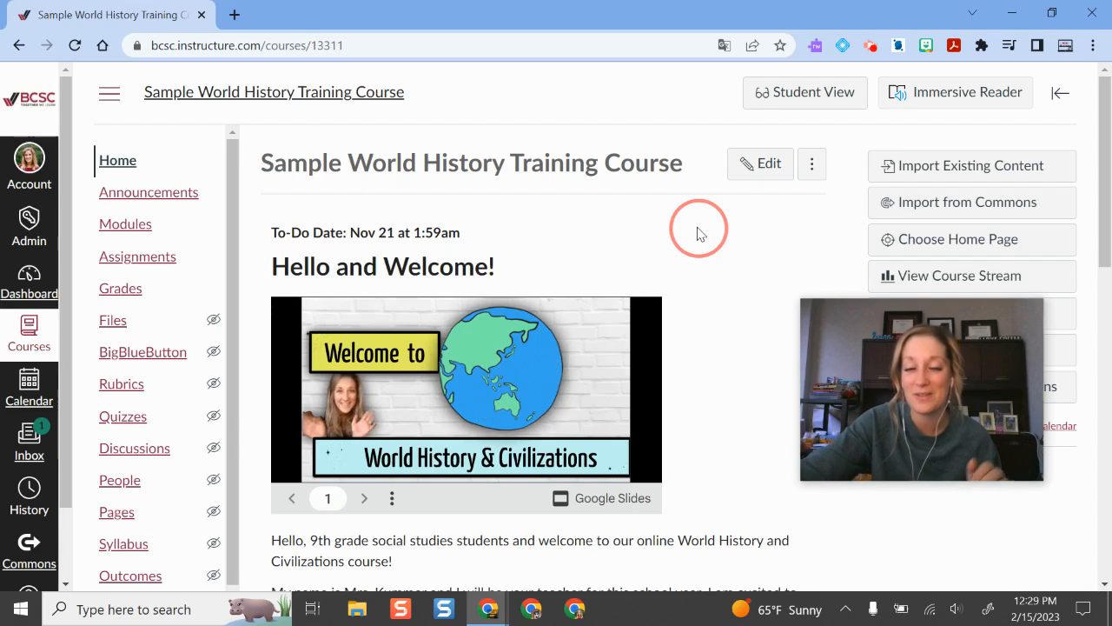
mouse_move(738, 356)
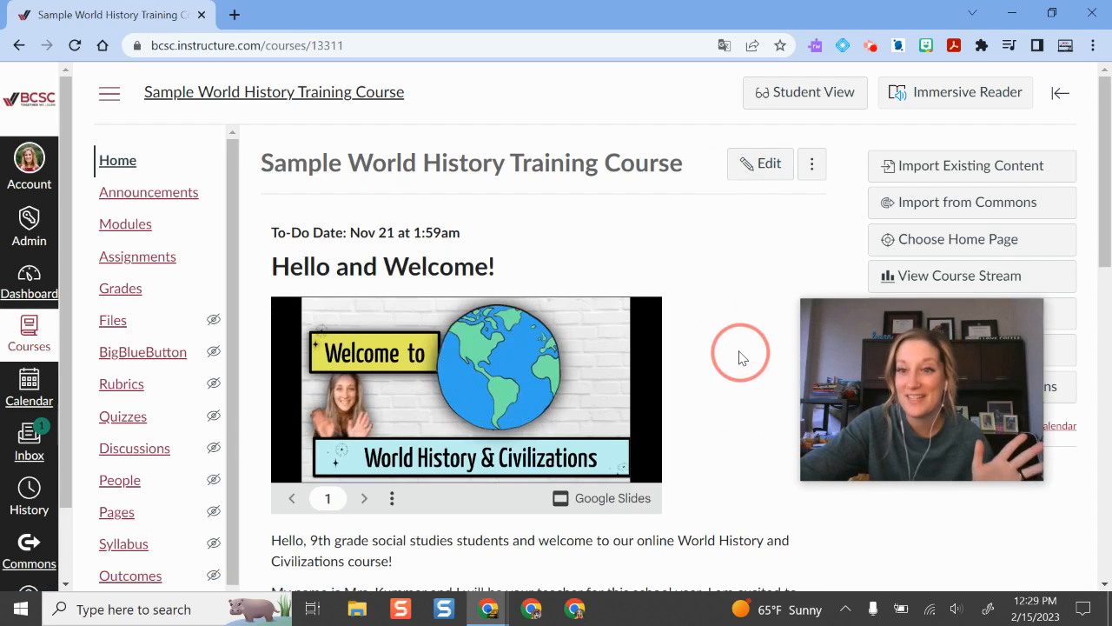
mouse_move(730, 327)
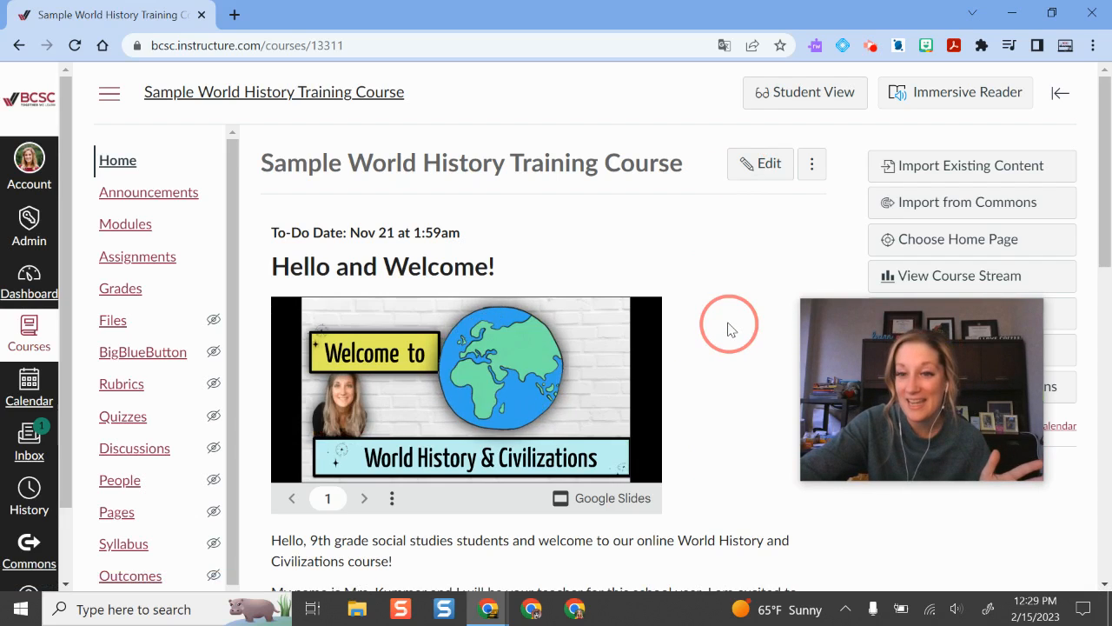
mouse_move(921, 212)
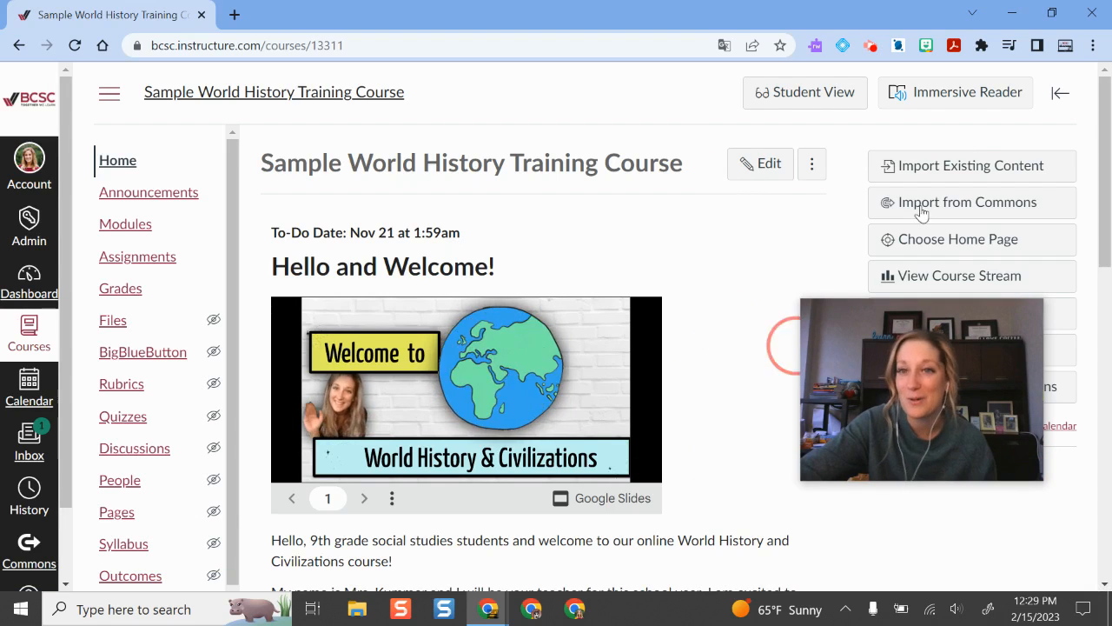